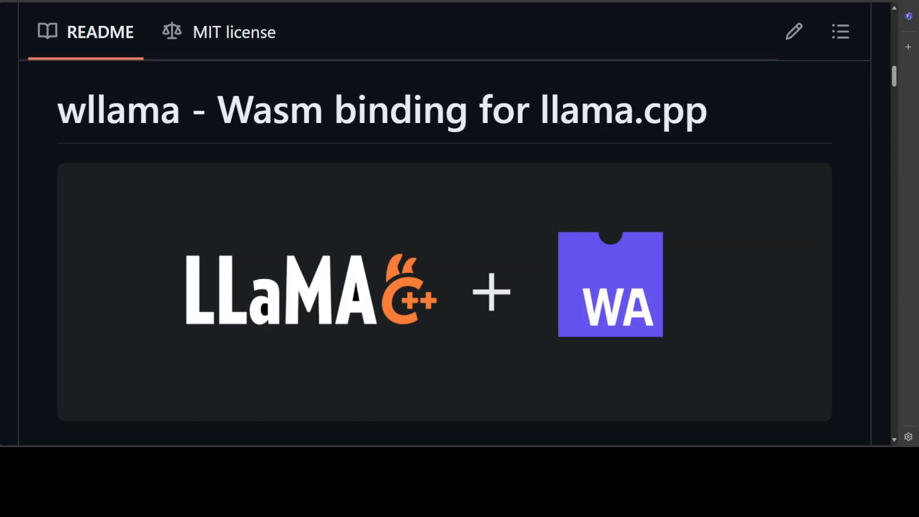
Launch Terminal from the dock over the Firefox wllama README
click(16, 129)
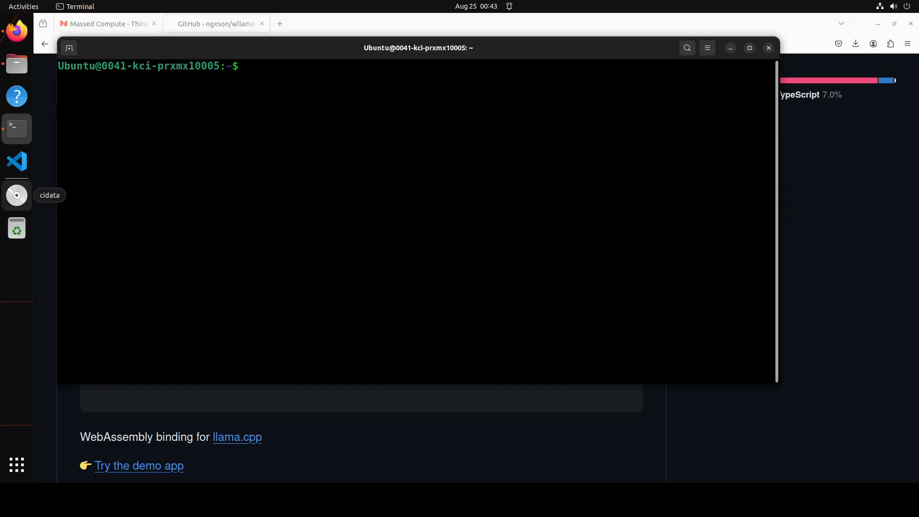
mouse_move(261, 152)
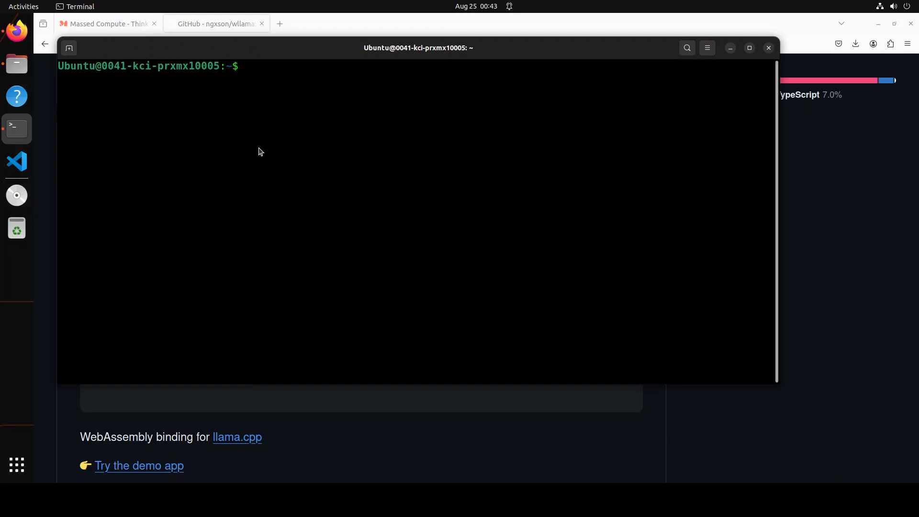
Create and activate a Python 3.11 conda environment named wllama
text(conda create -n wllama python=3.11 -y && conda activate wllama)
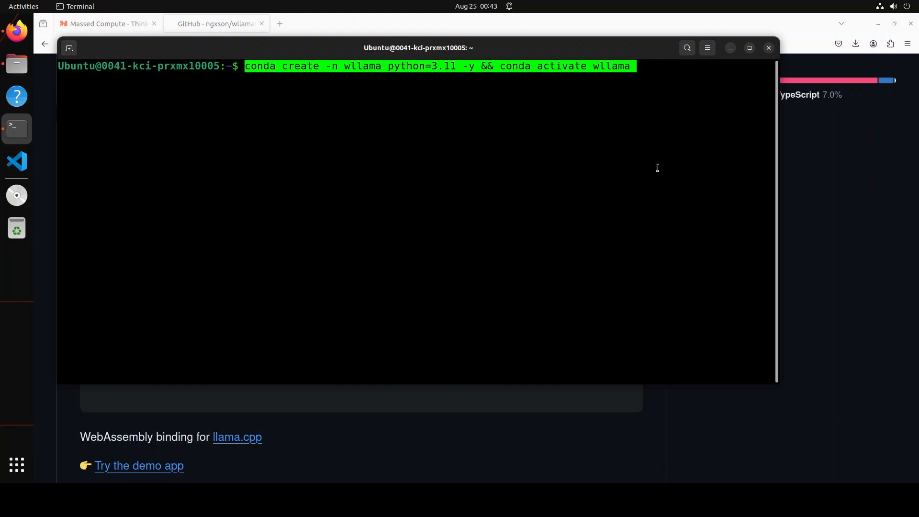
key(Return)
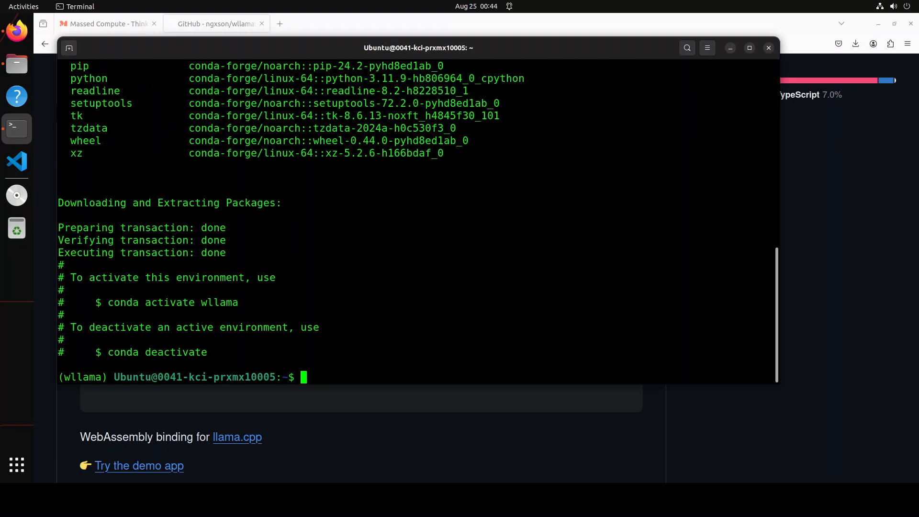
Make a new mywllama folder and move the shell into it
right_click(379, 242)
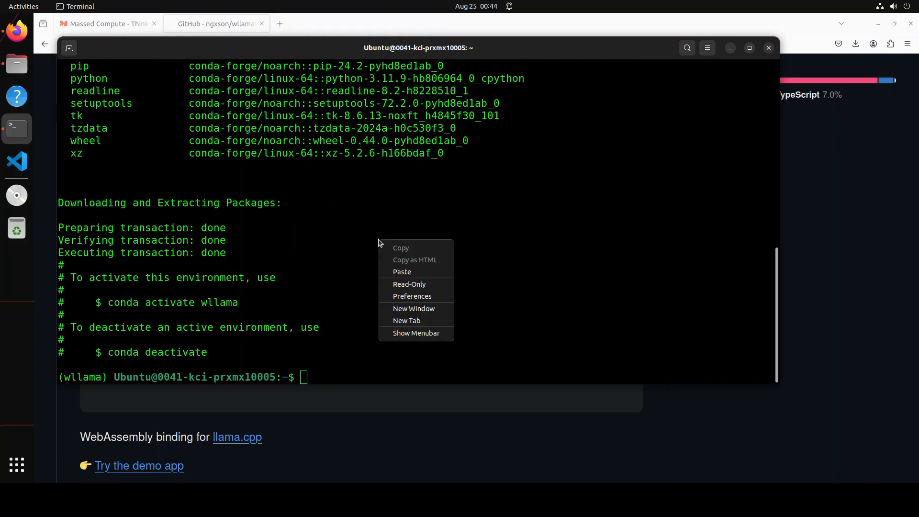
click(401, 271)
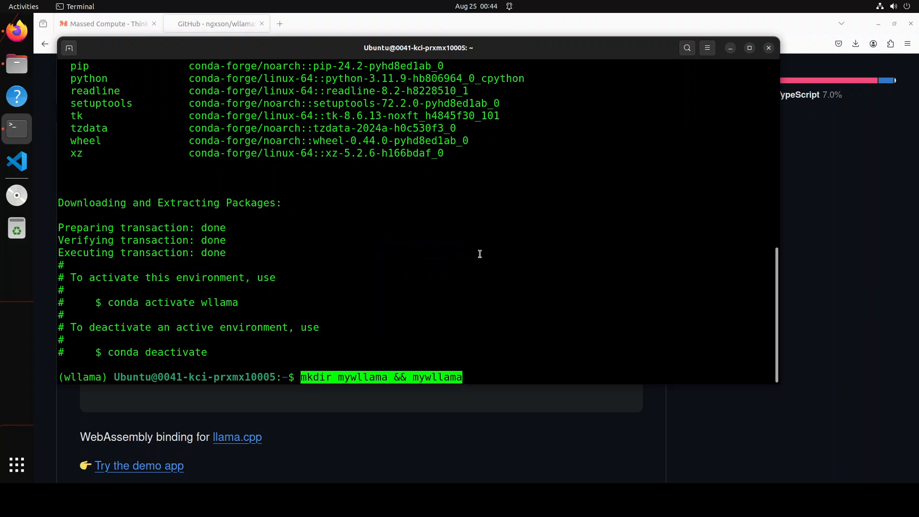
key(Return)
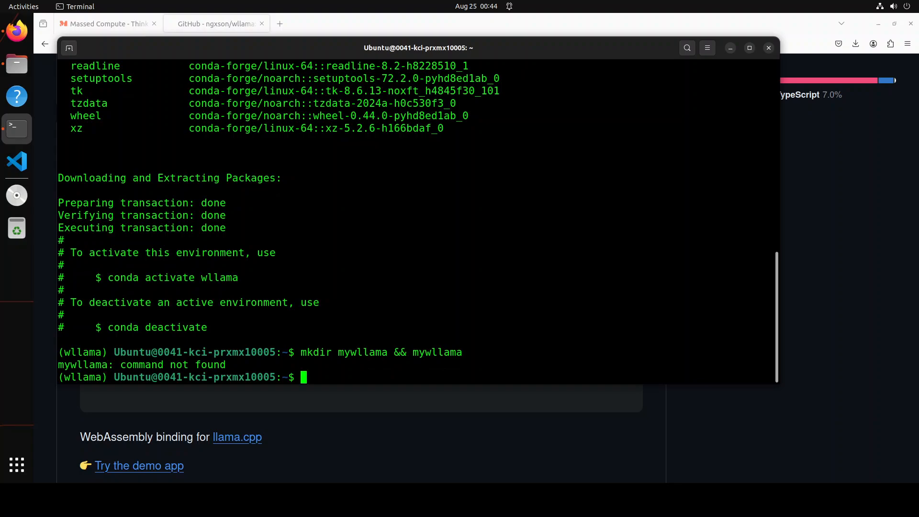
text(c)
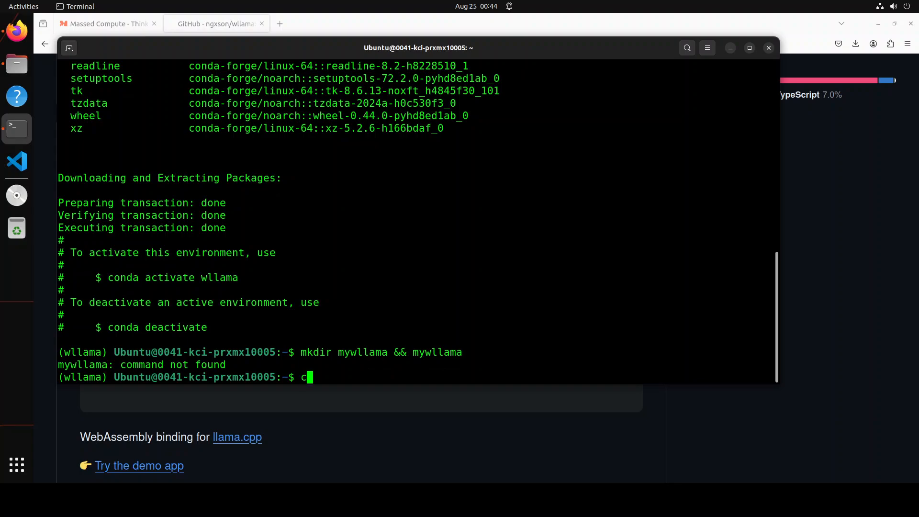
text(d myl)
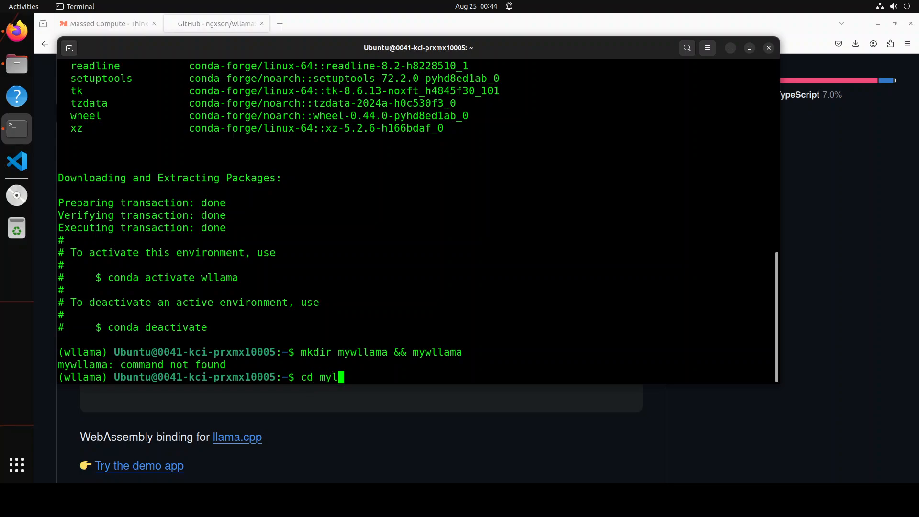
key(Return)
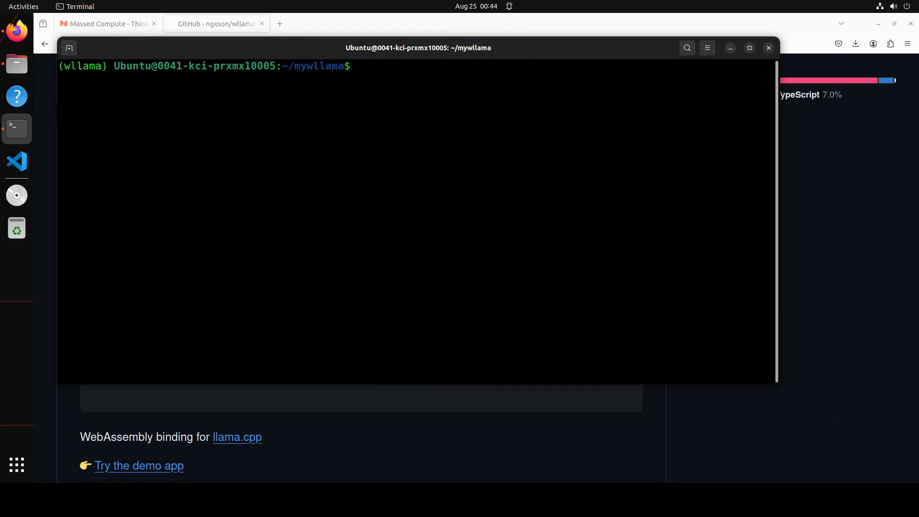
text(b)
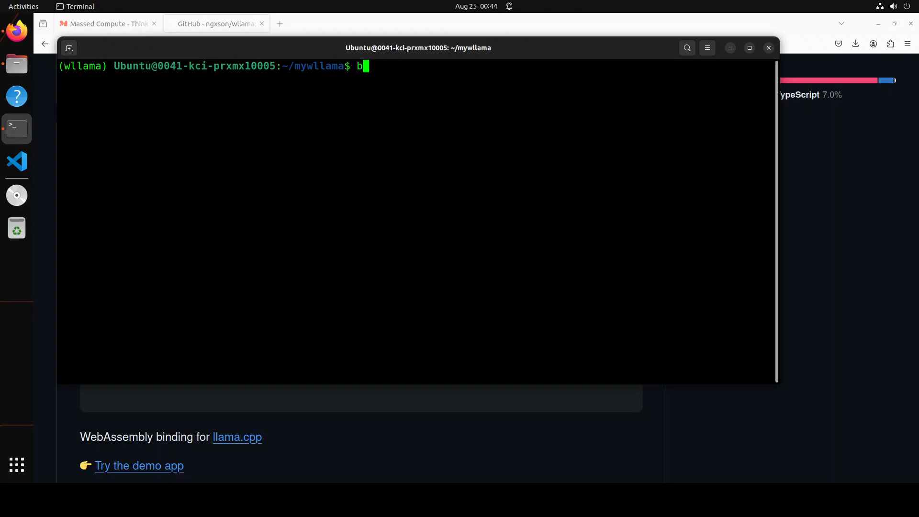
text(node)
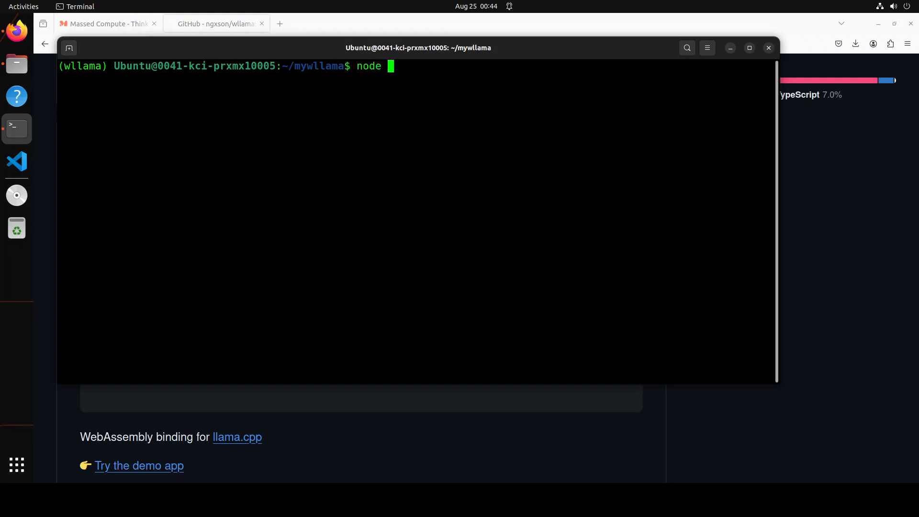
key(Return)
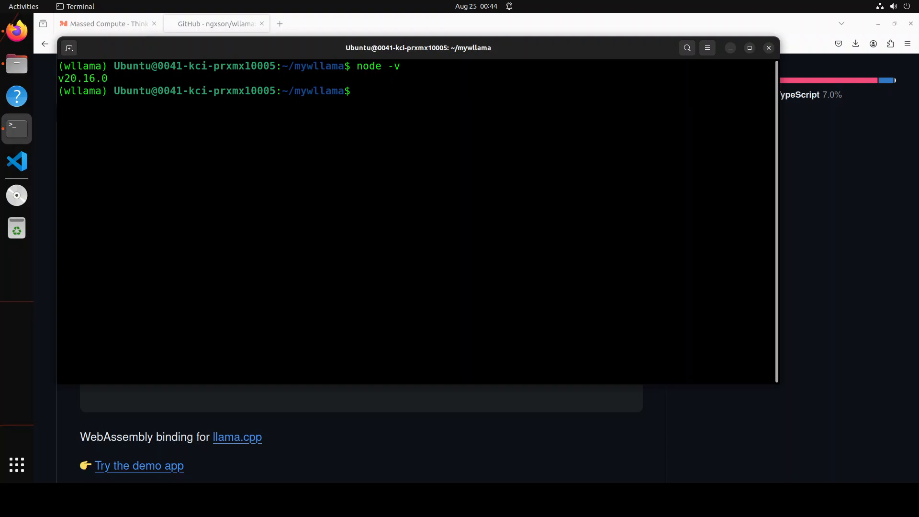
text(npm -v)
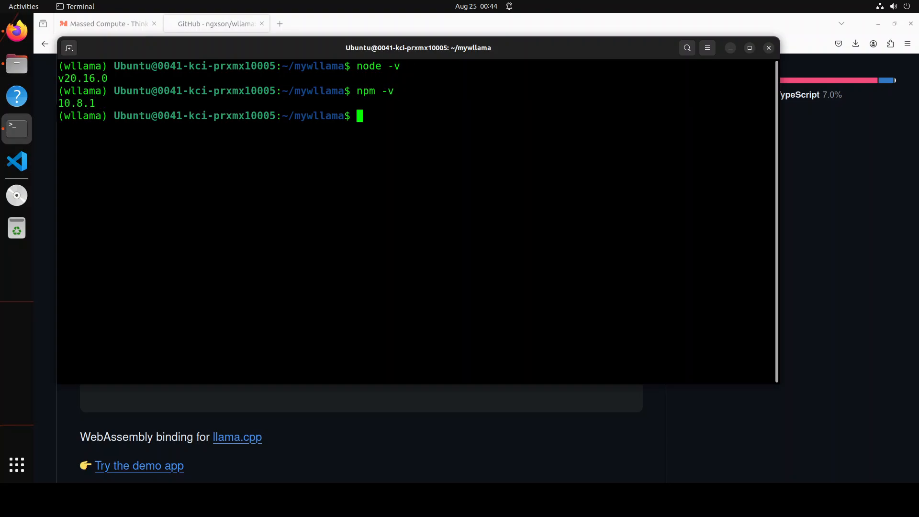
text(npx -v)
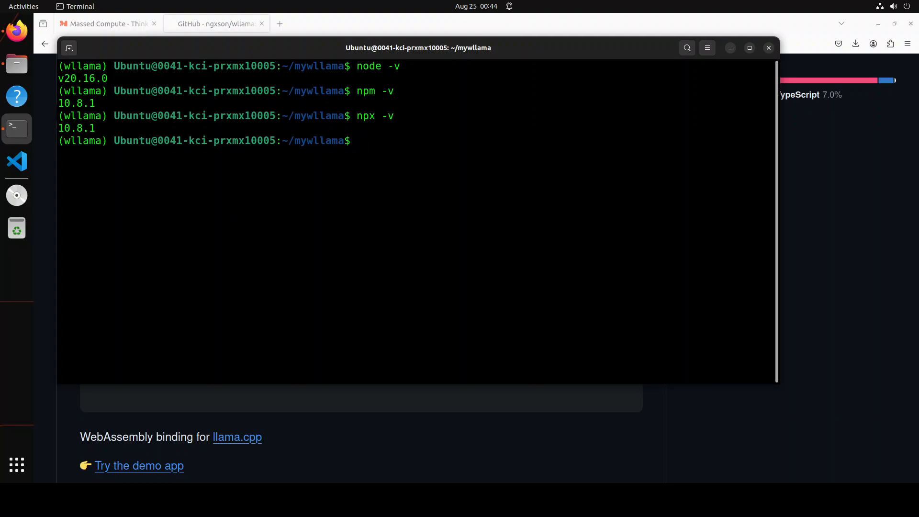
text(cl)
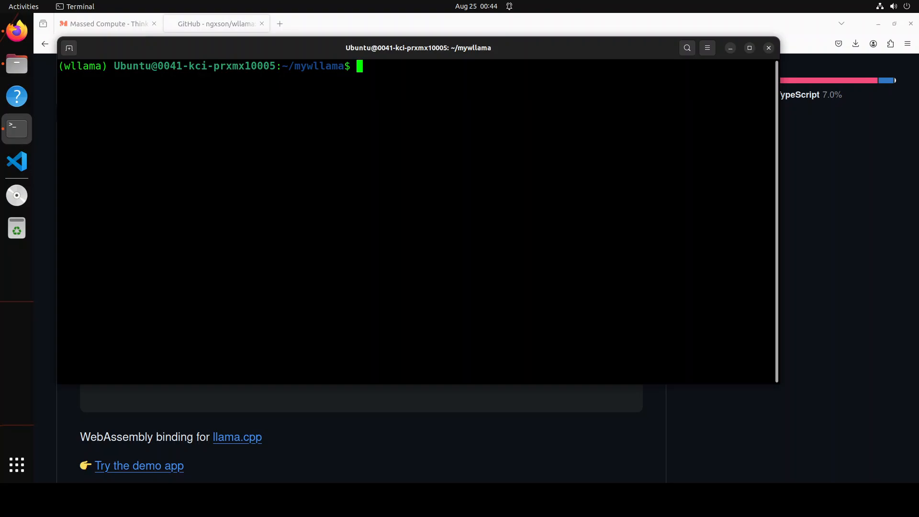
mouse_move(287, 114)
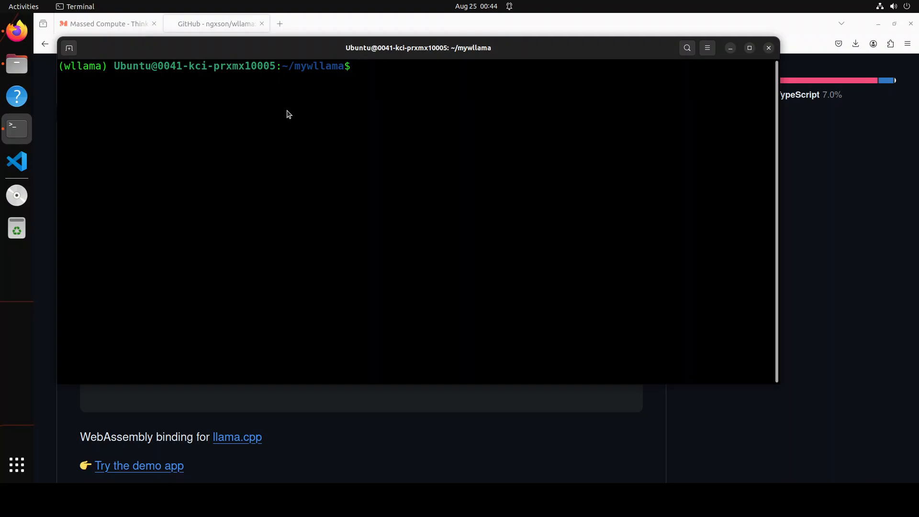
Run 'npx create-react-app my-app --template typescript', confirming the create-react-app install with y
text(npx create-react-app my-app --template typescript)
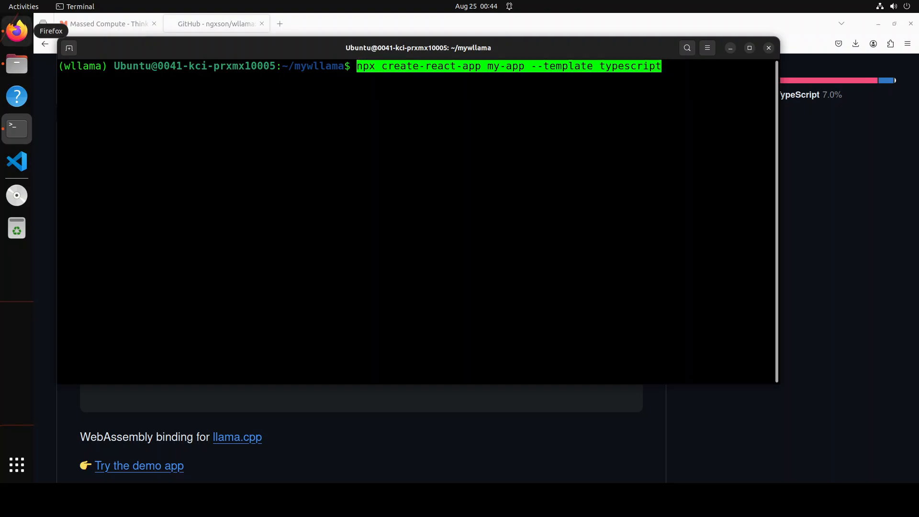
key(Return)
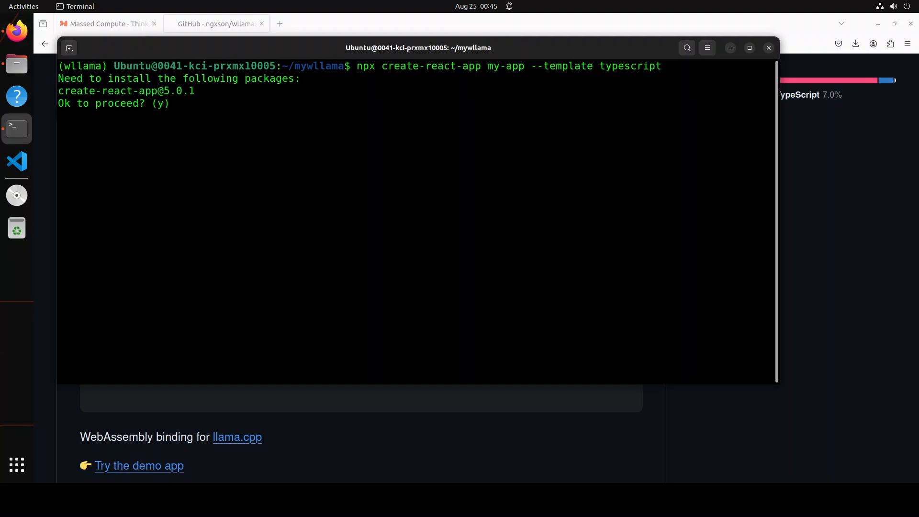
mouse_move(257, 198)
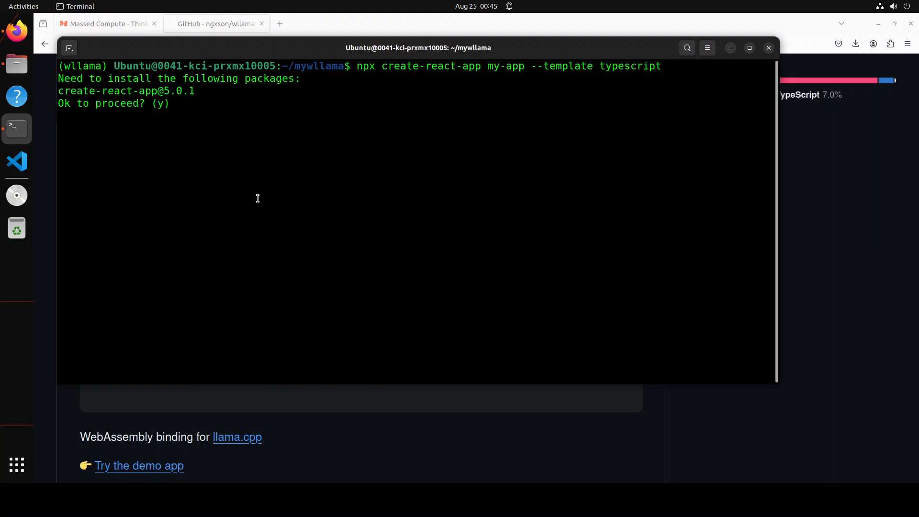
text(y)
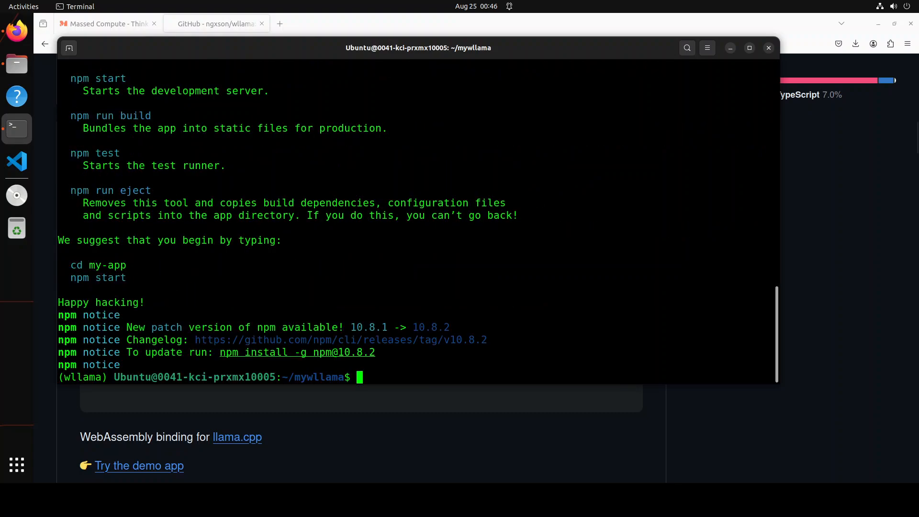
mouse_move(475, 273)
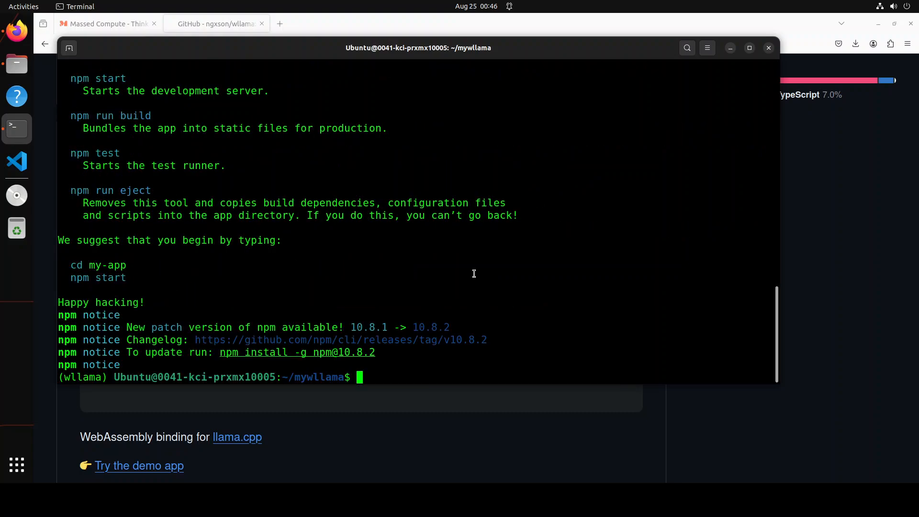
mouse_move(475, 276)
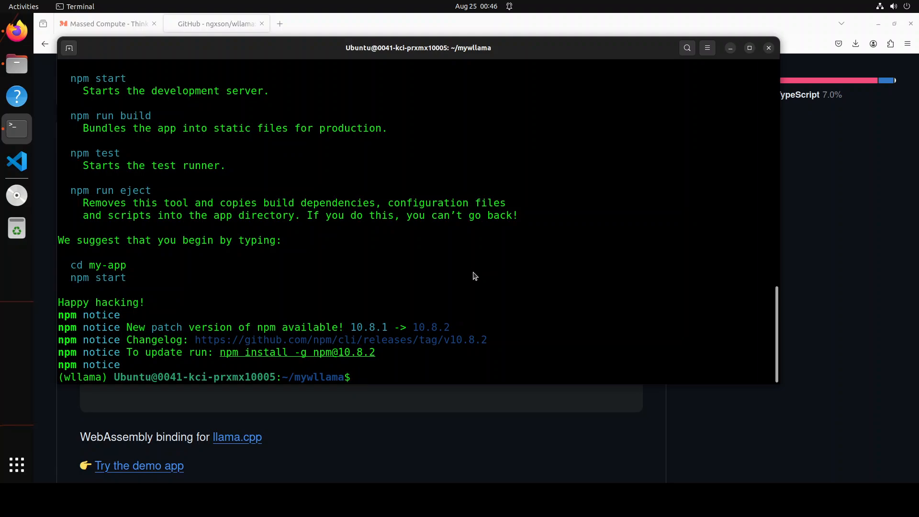
text(npm i @wllama/wllama)
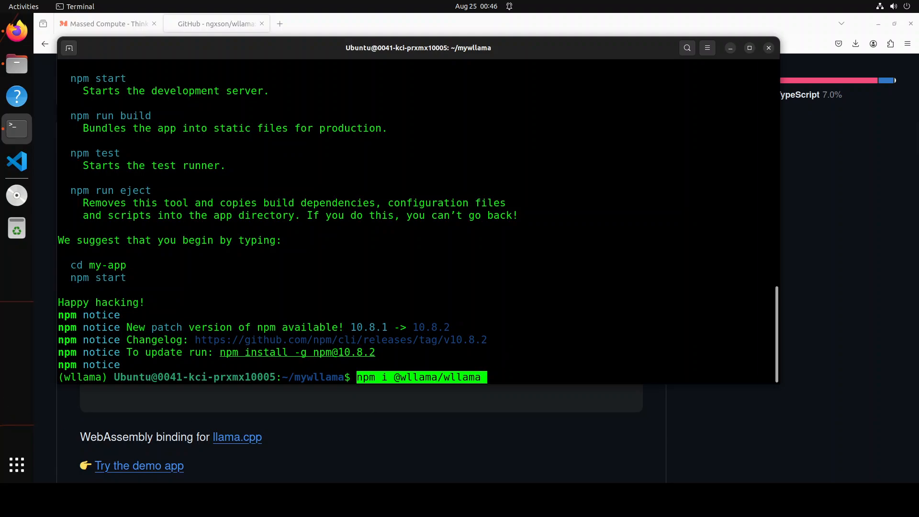
key(Return)
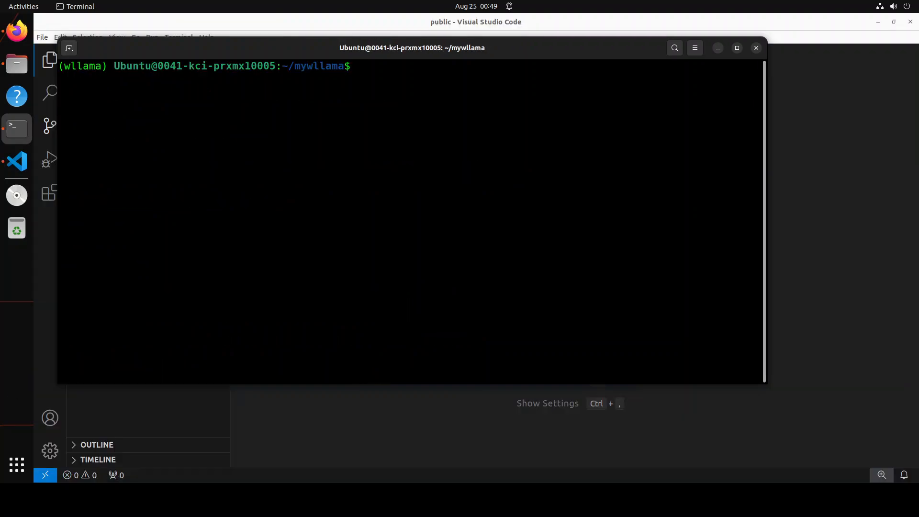
Navigate into my-app's public folder and list its files
click(409, 200)
text(ls)
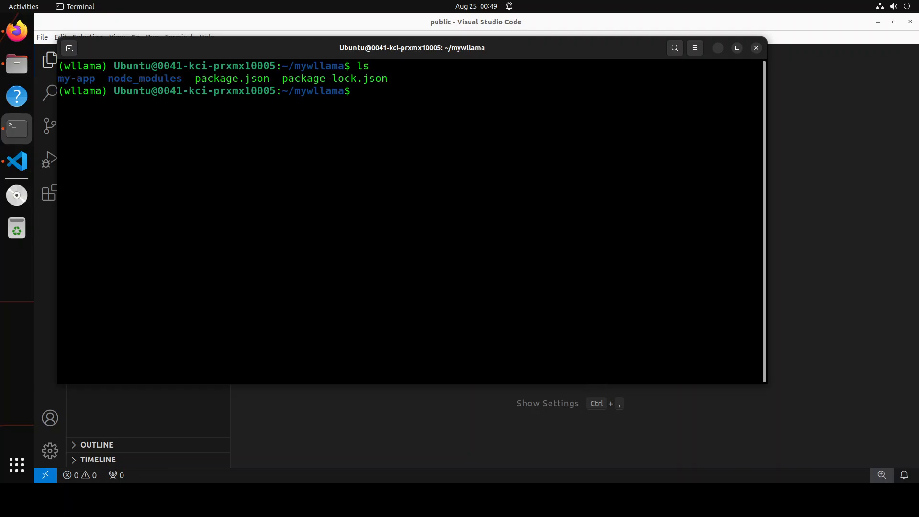
key(Return)
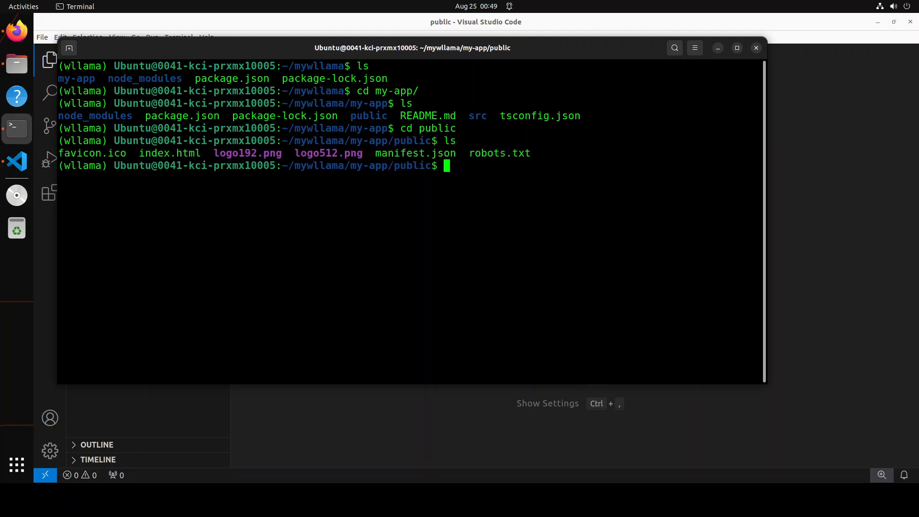
mouse_move(167, 113)
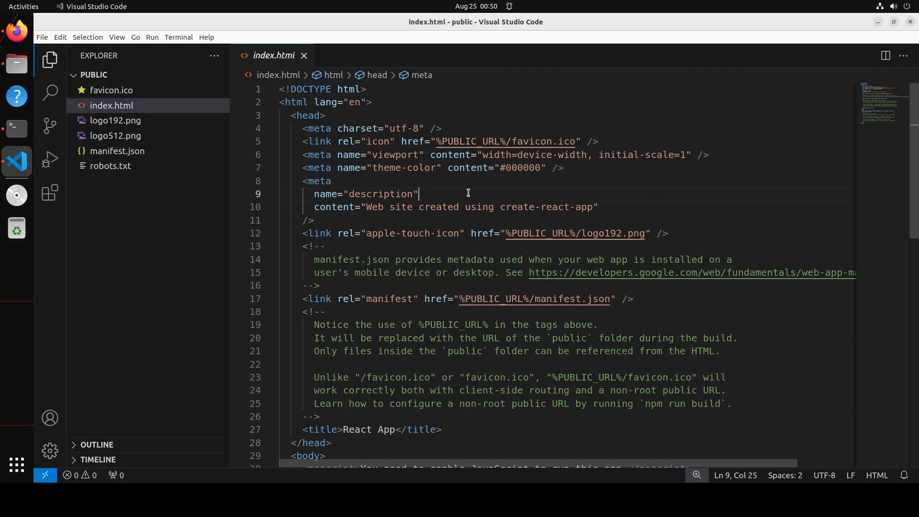
Replace all of public/index.html with the pasted wllama demo page and scroll through its Completions and Embeddings code
key(ctrl+a)
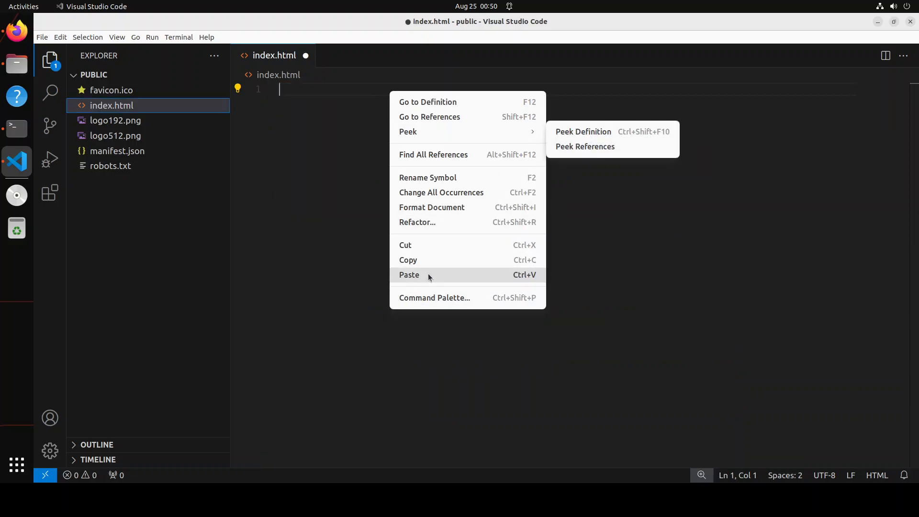
click(409, 275)
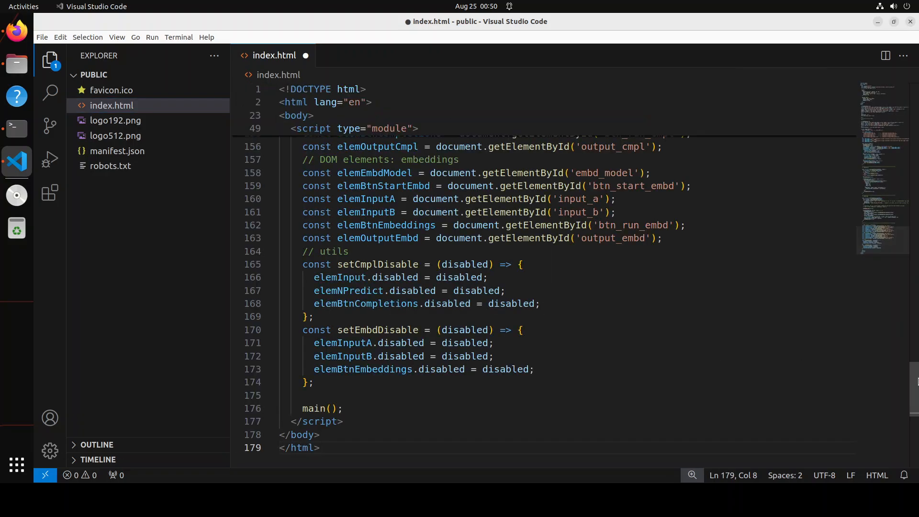
scroll(up, 3)
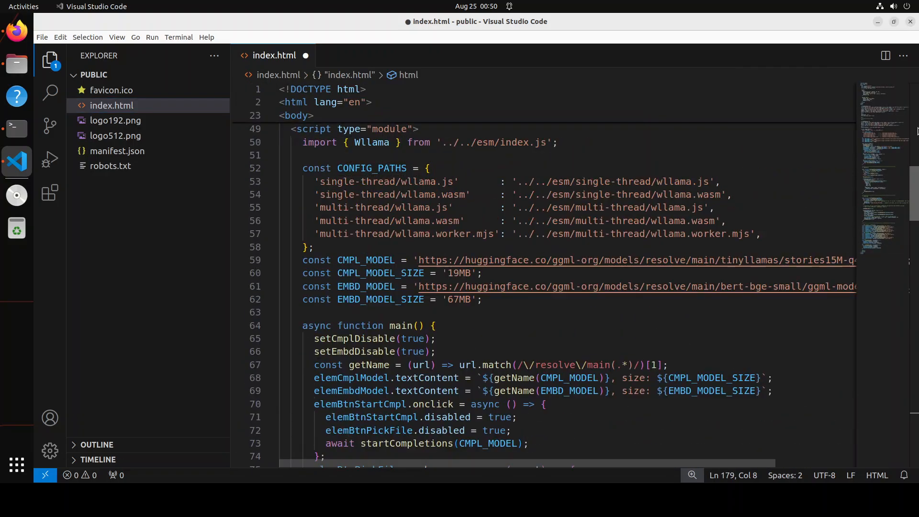
scroll(up, 3)
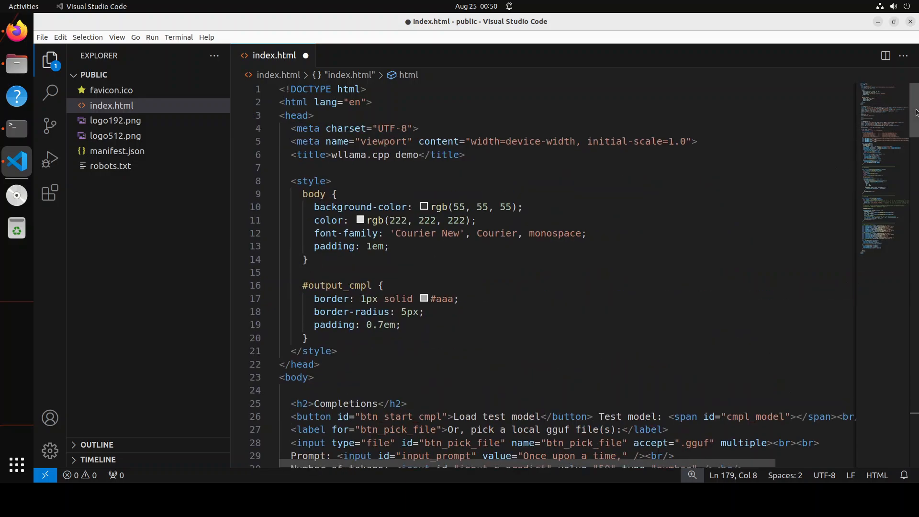
mouse_move(384, 80)
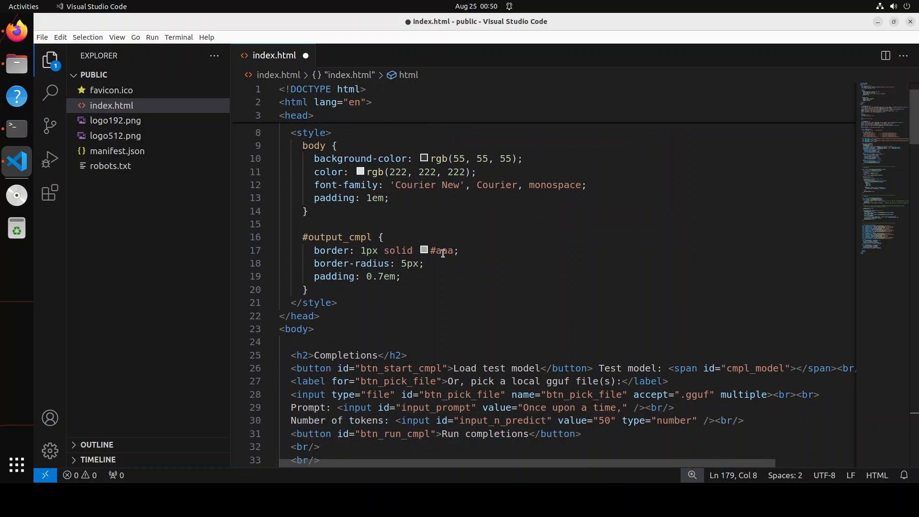
scroll(down, 3)
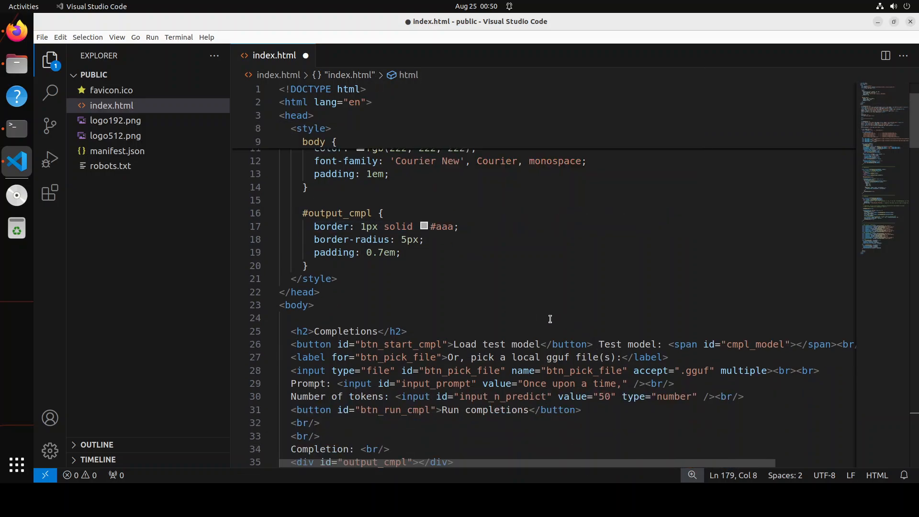
scroll(down, 3)
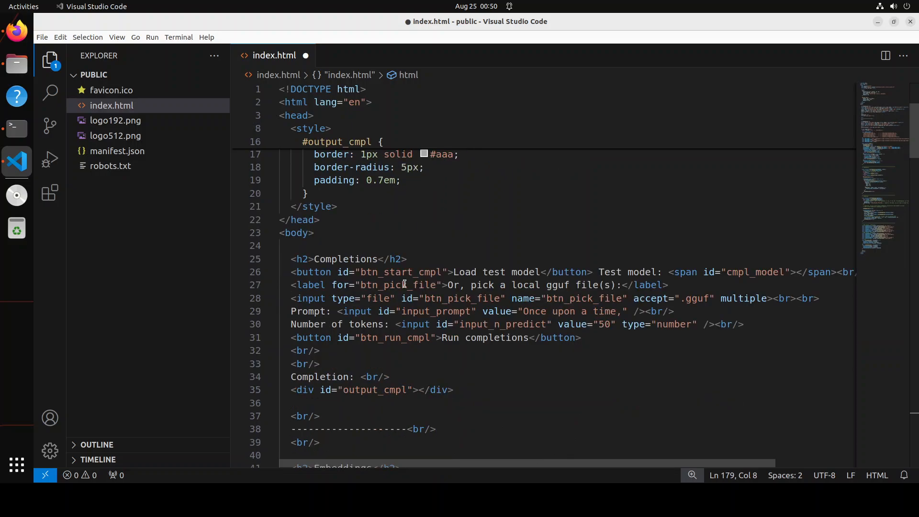
scroll(down, 3)
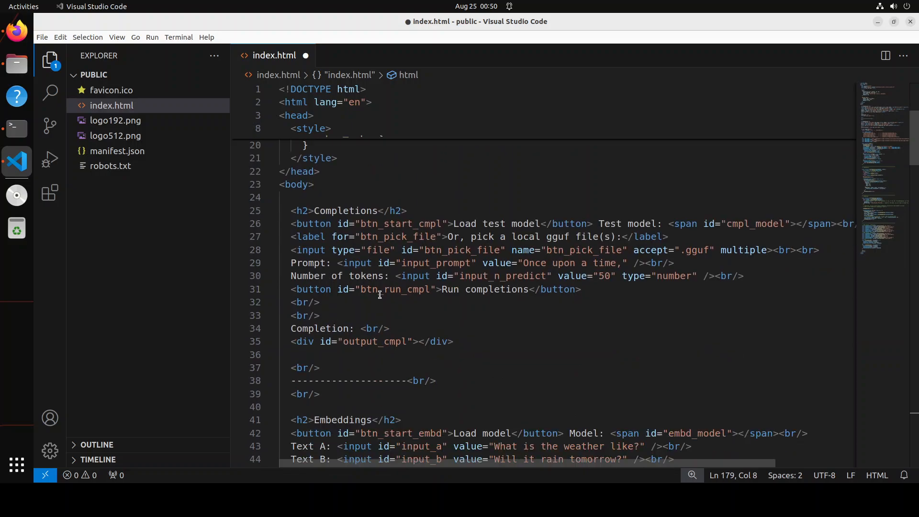
scroll(down, 3)
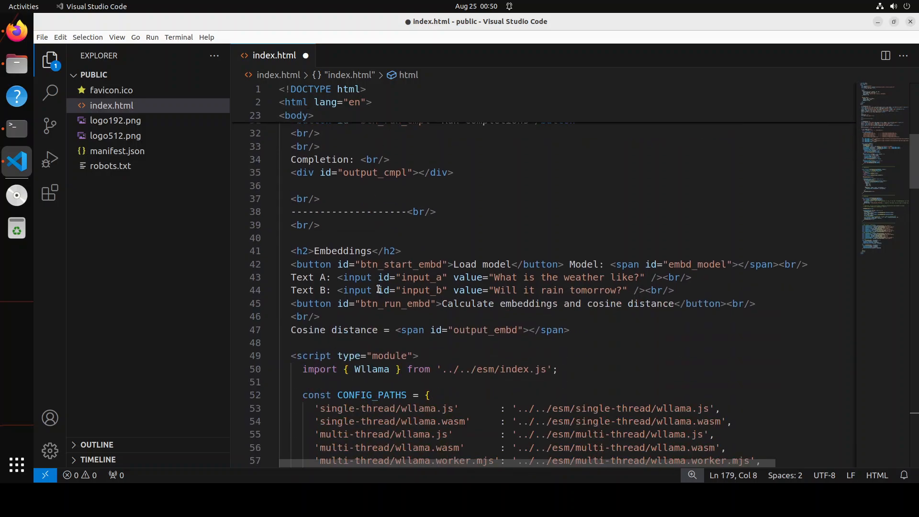
scroll(down, 3)
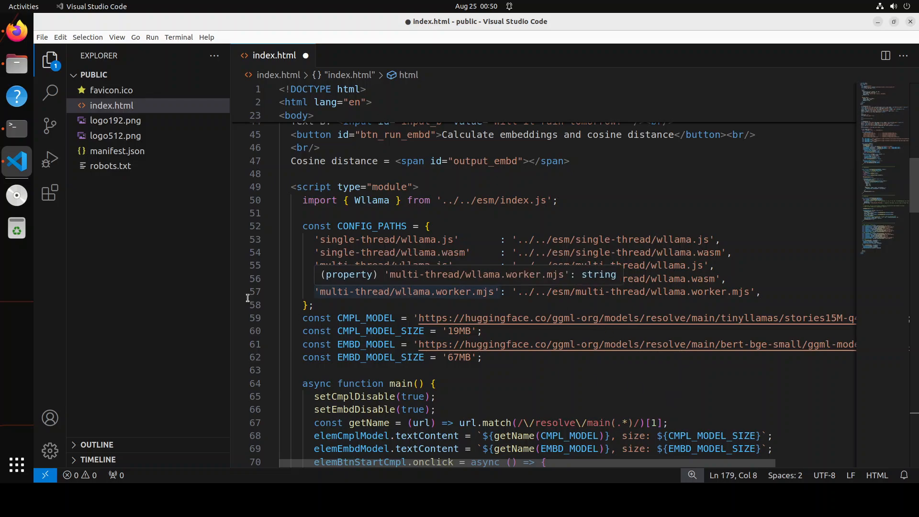
scroll(down, 3)
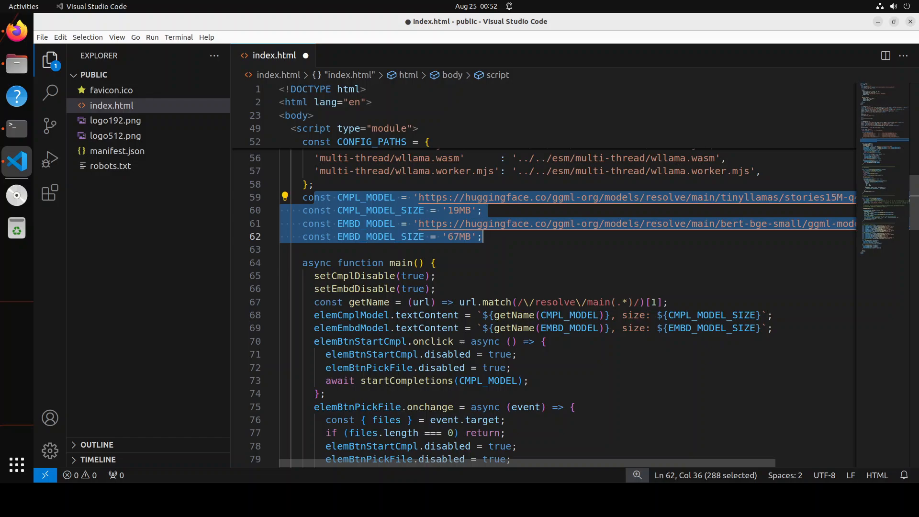
mouse_move(506, 270)
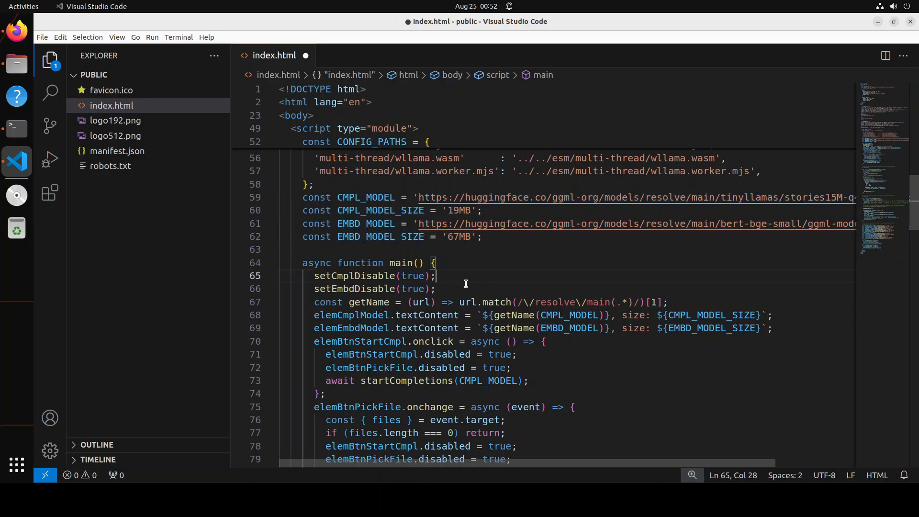
mouse_move(462, 288)
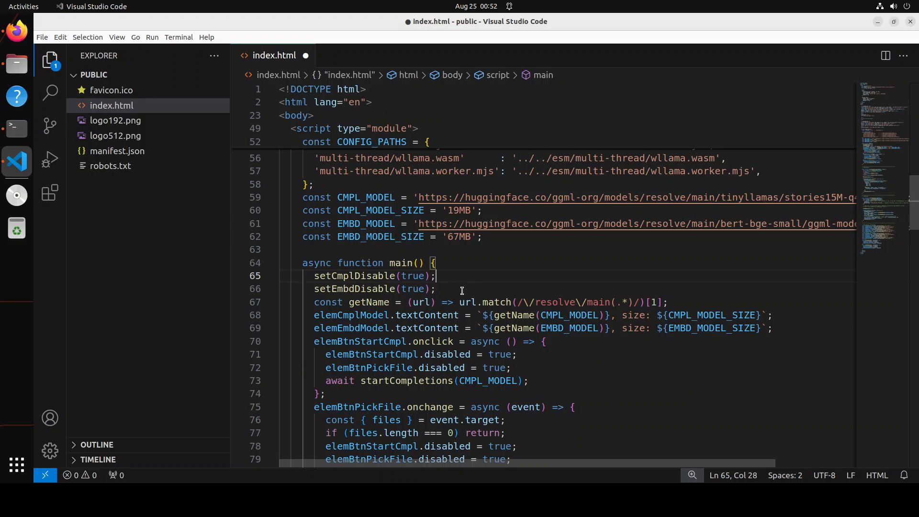
scroll(down, 3)
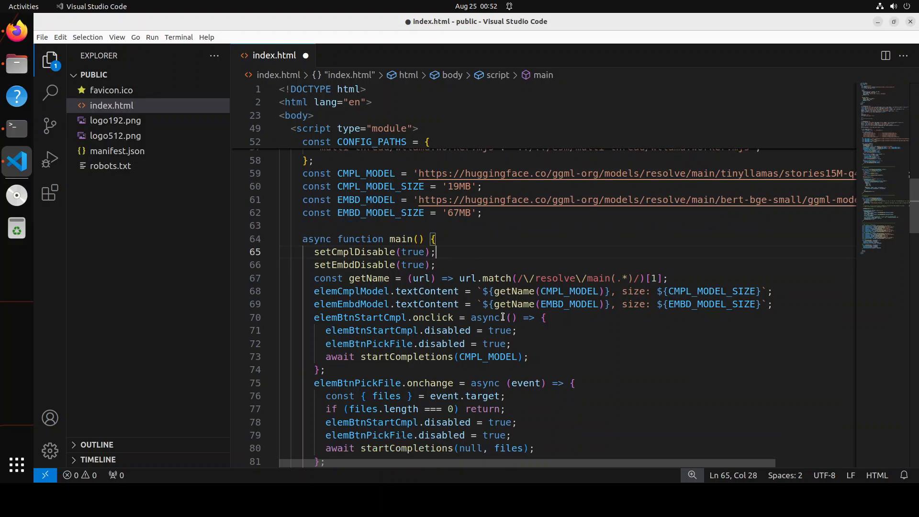
scroll(down, 3)
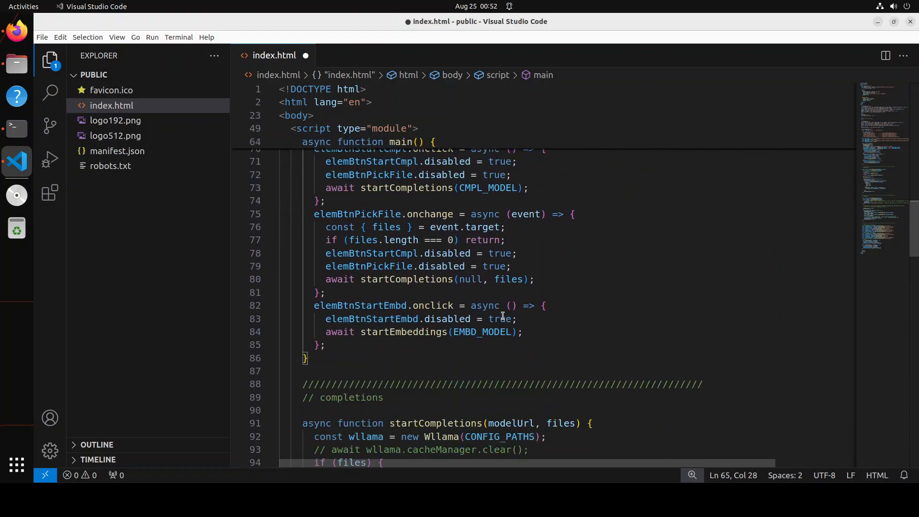
scroll(down, 3)
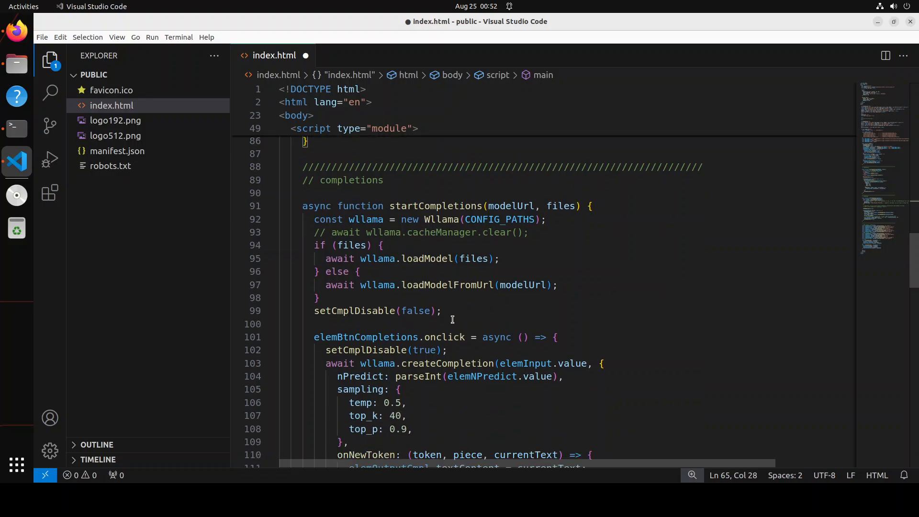
mouse_move(454, 313)
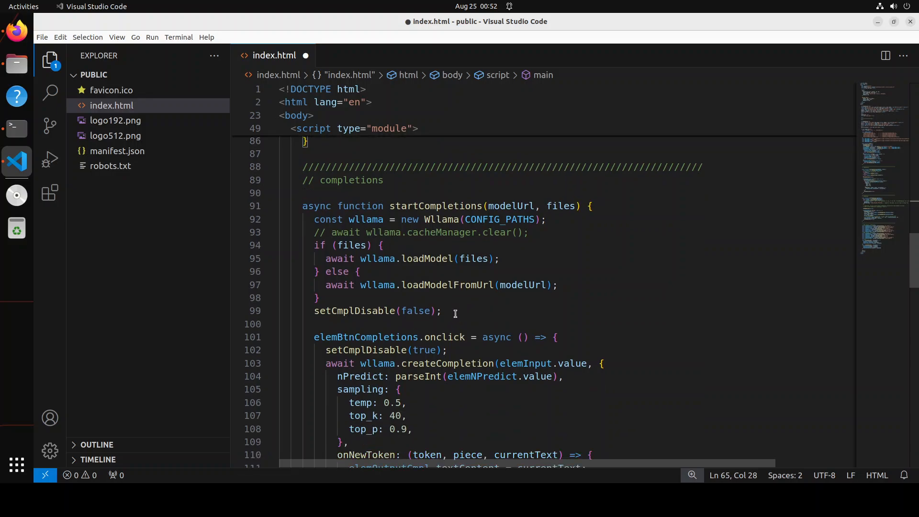
scroll(down, 3)
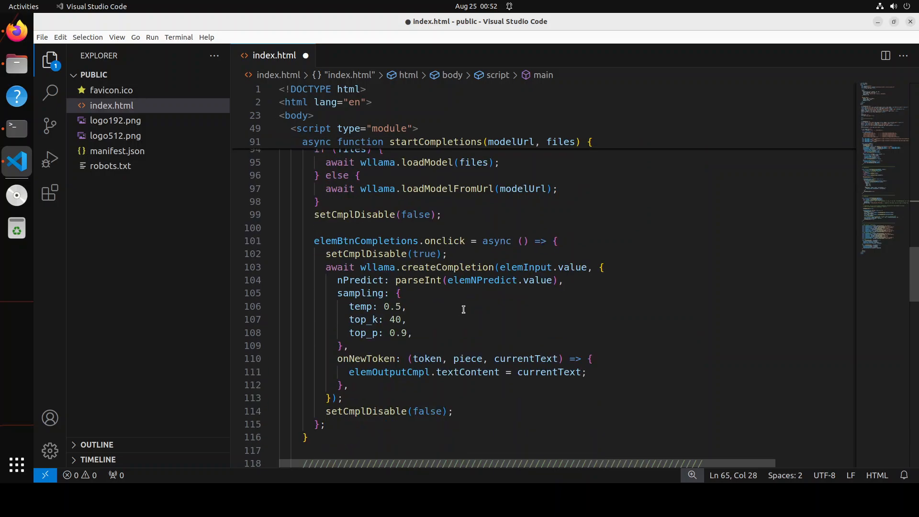
scroll(down, 3)
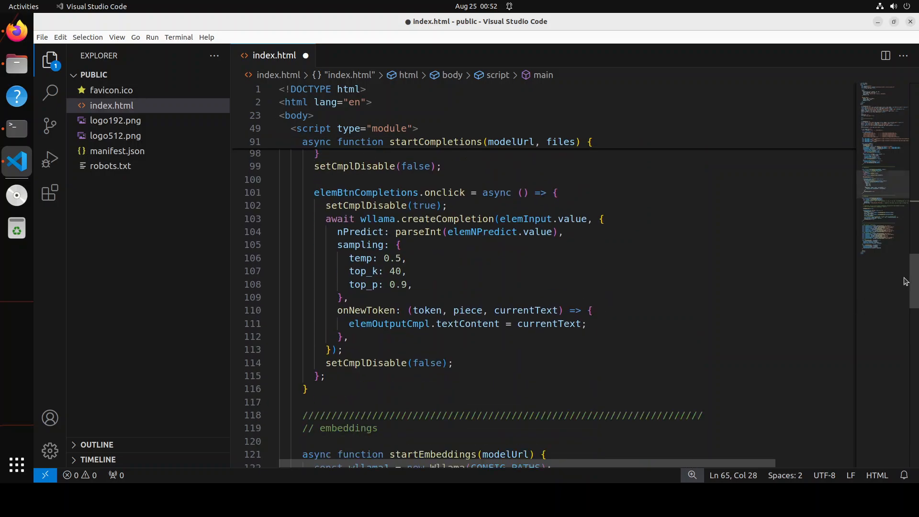
scroll(down, 3)
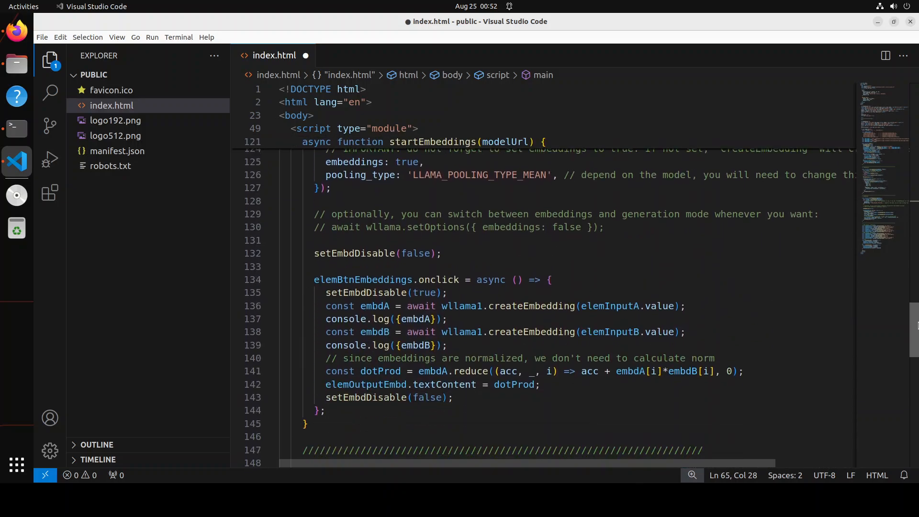
scroll(up, 3)
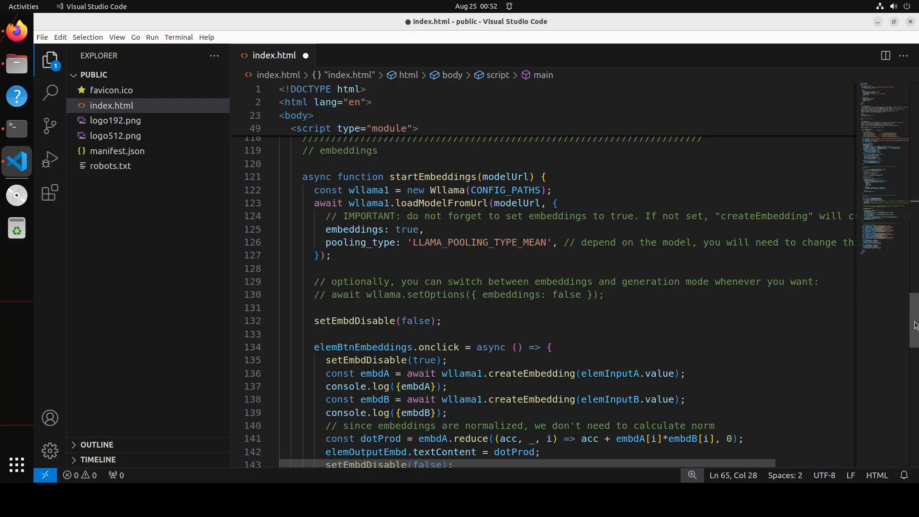
scroll(down, 3)
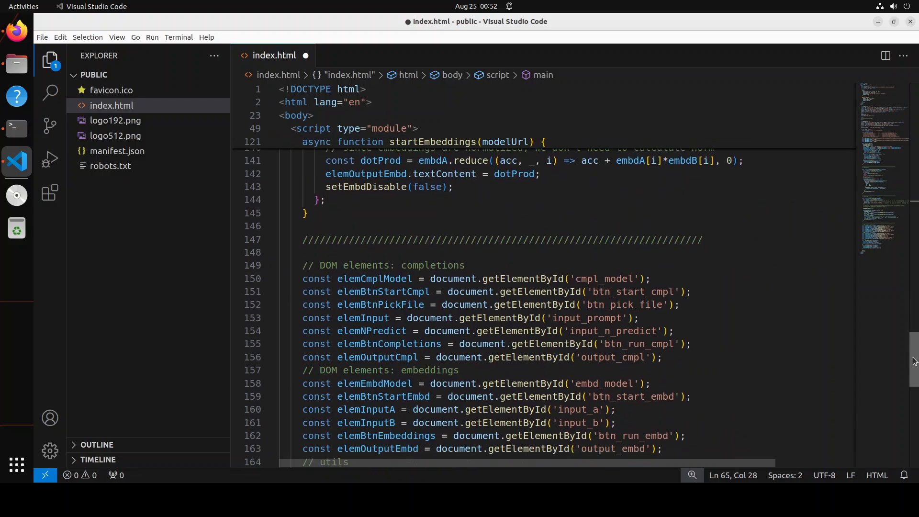
scroll(down, 3)
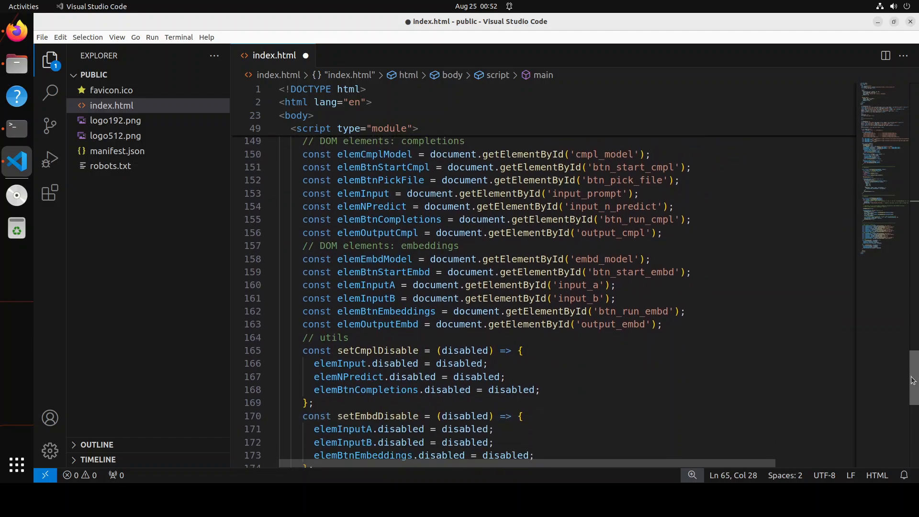
scroll(down, 3)
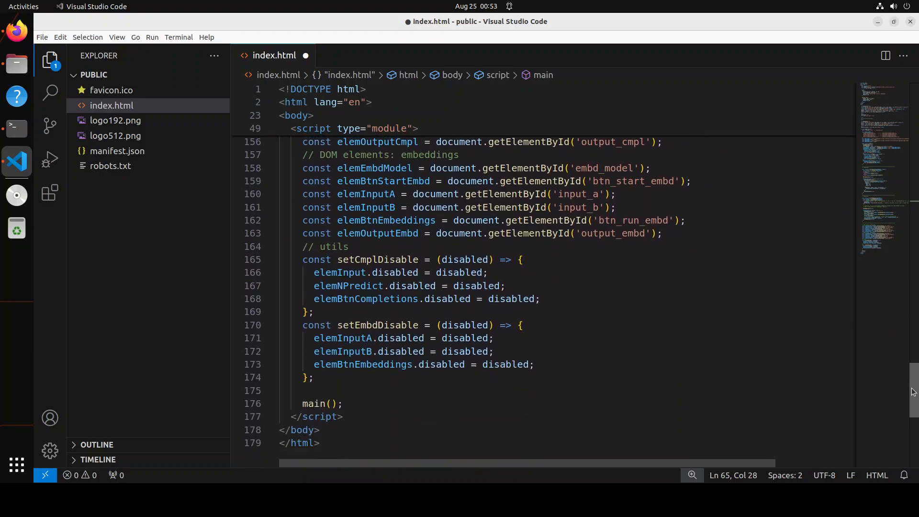
scroll(up, 3)
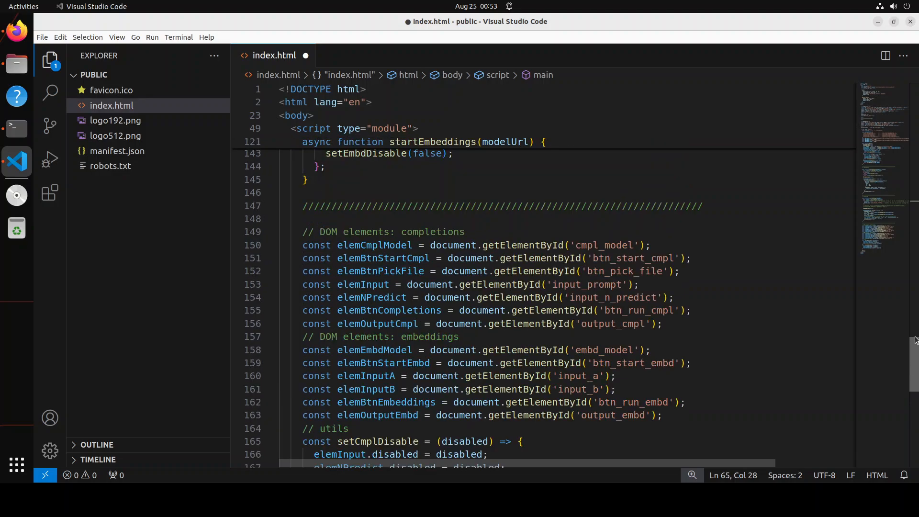
scroll(up, 3)
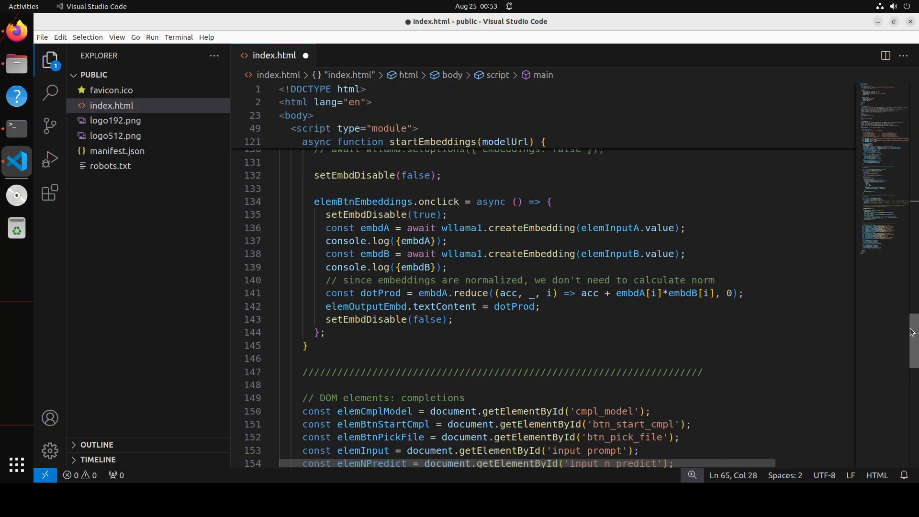
scroll(up, 3)
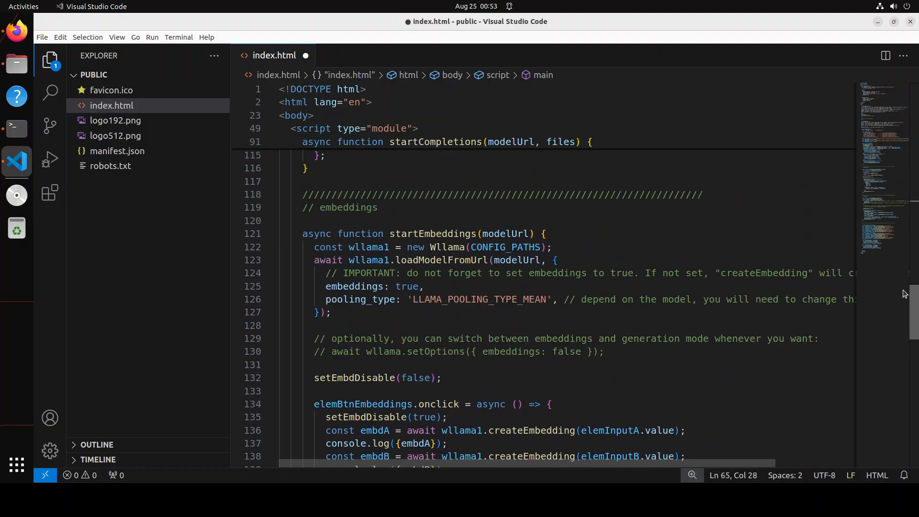
scroll(up, 3)
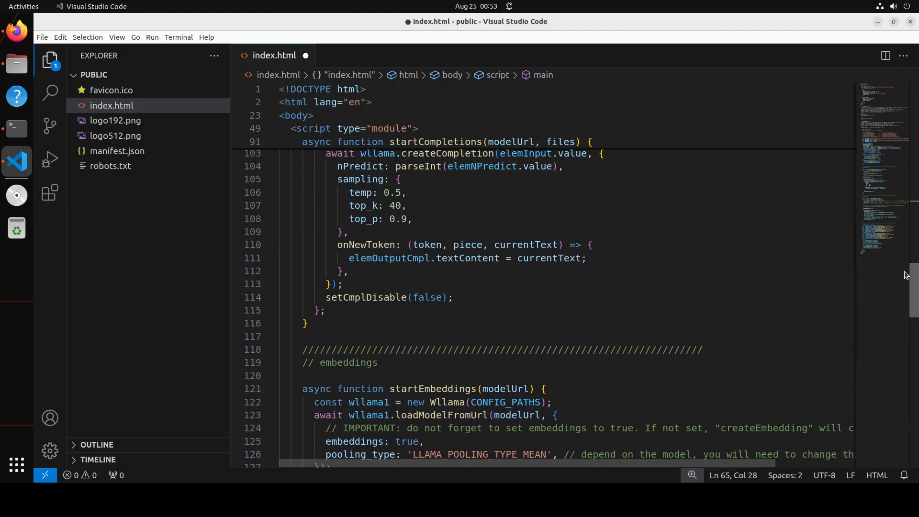
scroll(up, 3)
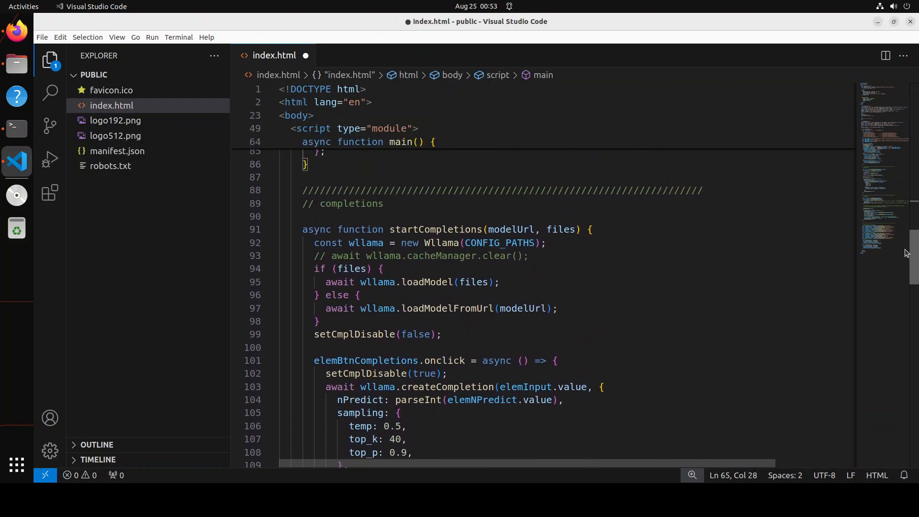
scroll(down, 3)
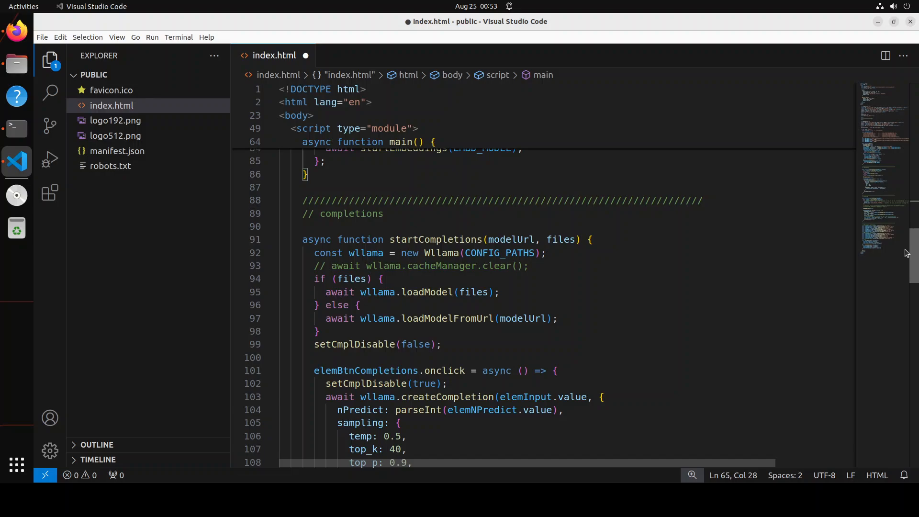
mouse_move(16, 465)
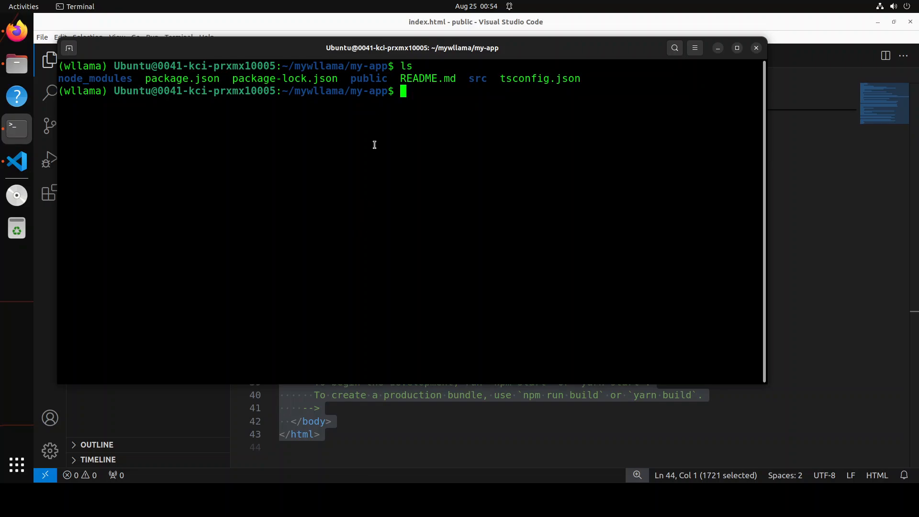
mouse_move(414, 118)
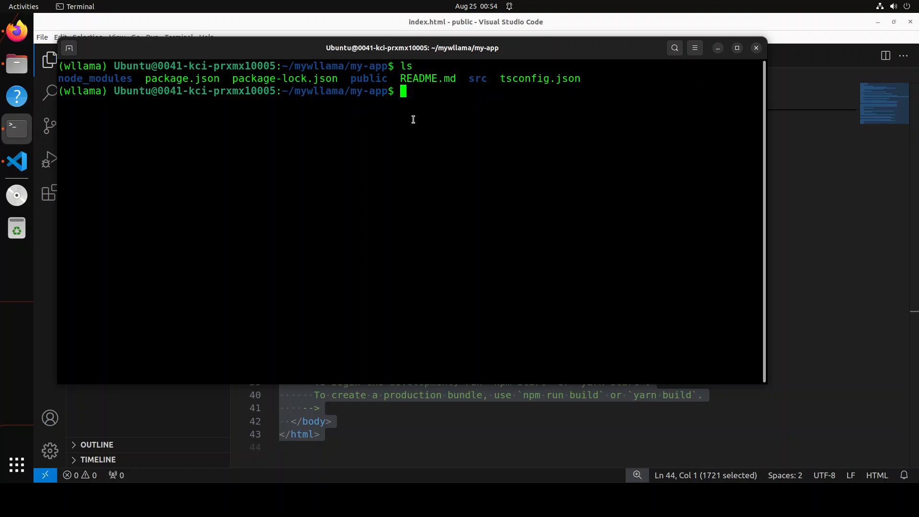
Begin the npm command in ~/mywllama/my-app to run the demo app
text(npm)
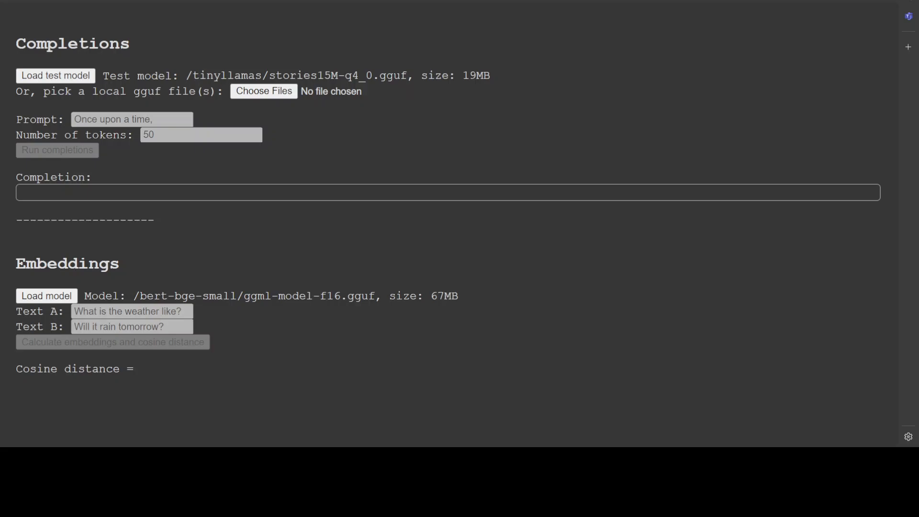
Load the tiny stories test model and run completions for the 'Once upon a time,' prompt
click(55, 75)
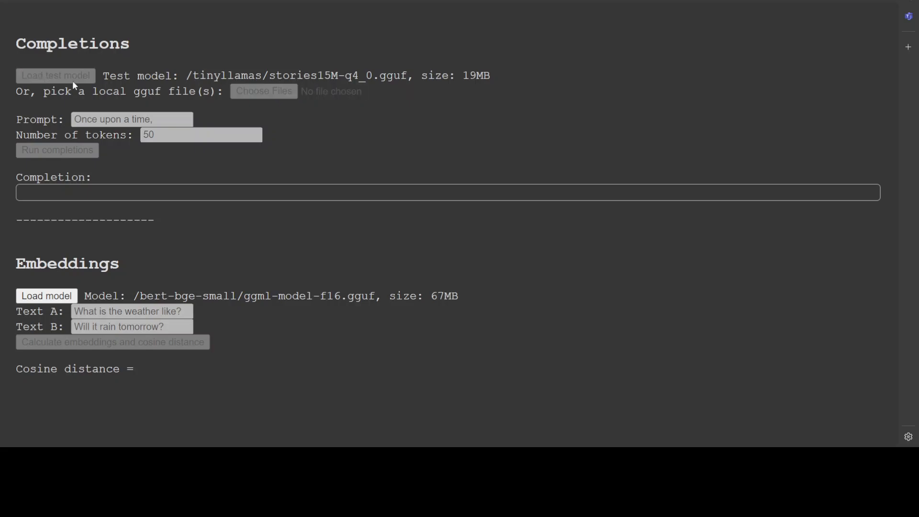
click(55, 74)
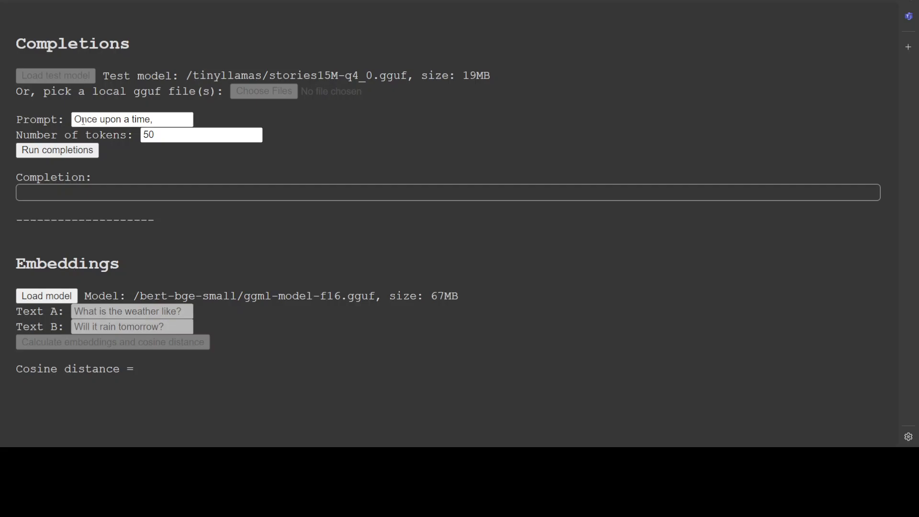
triple_click(132, 119)
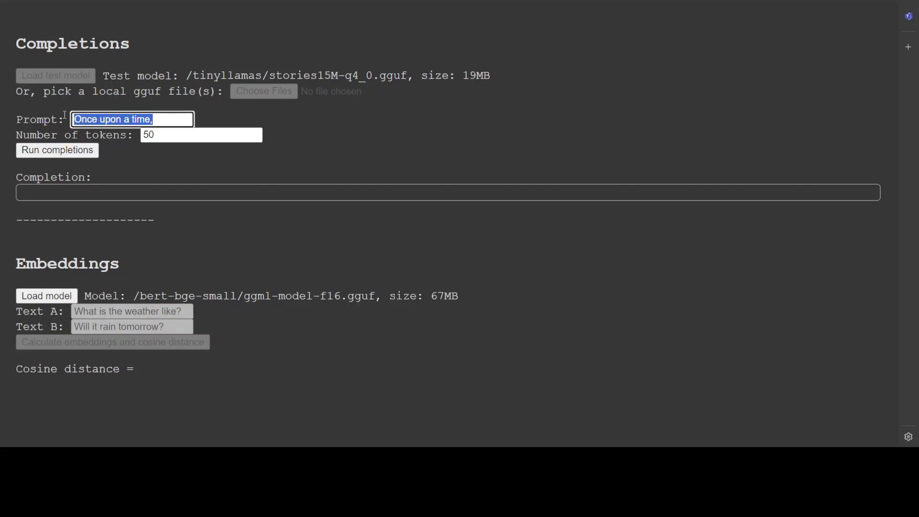
mouse_move(122, 152)
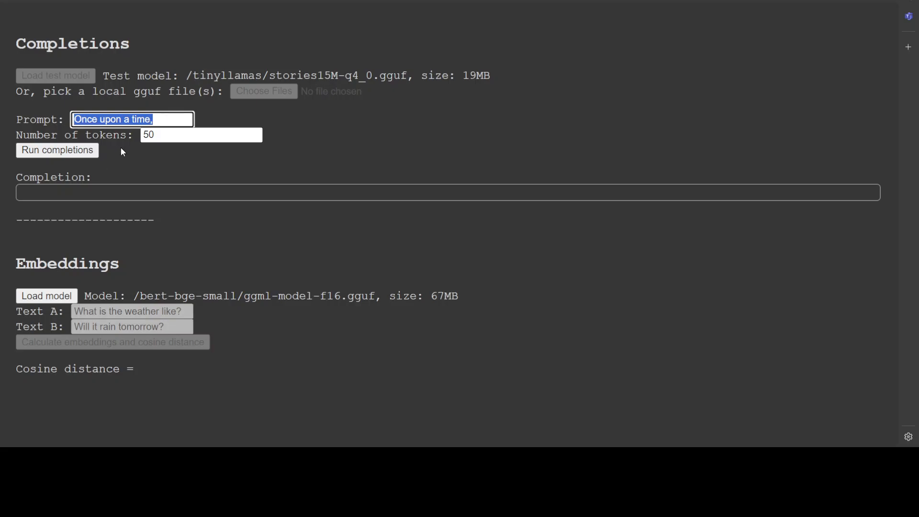
mouse_move(57, 151)
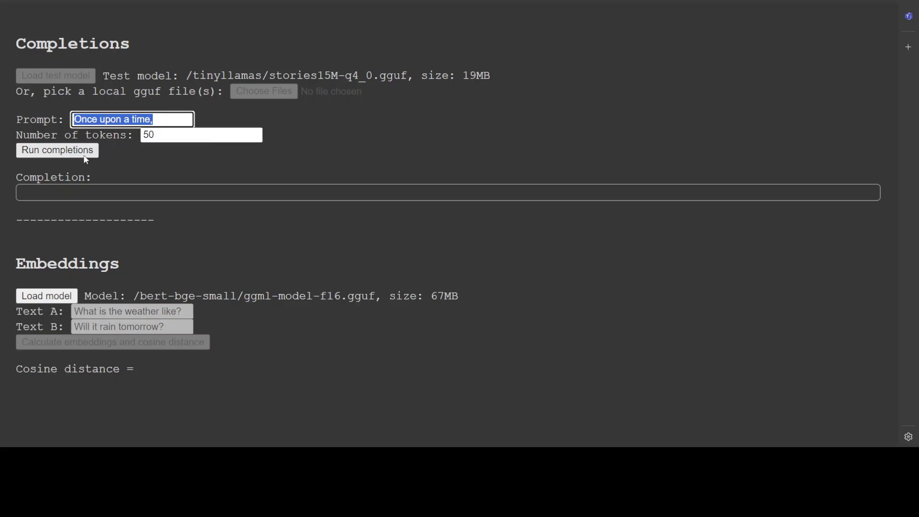
click(57, 151)
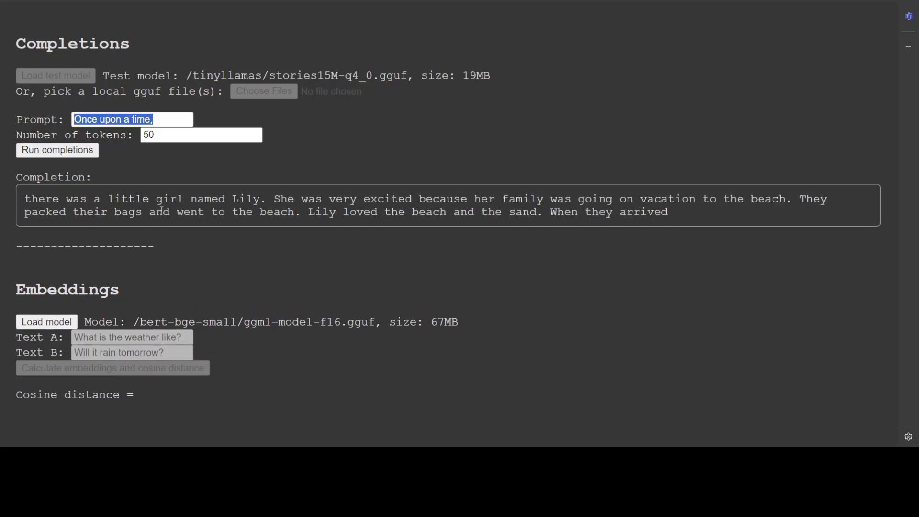
mouse_move(189, 302)
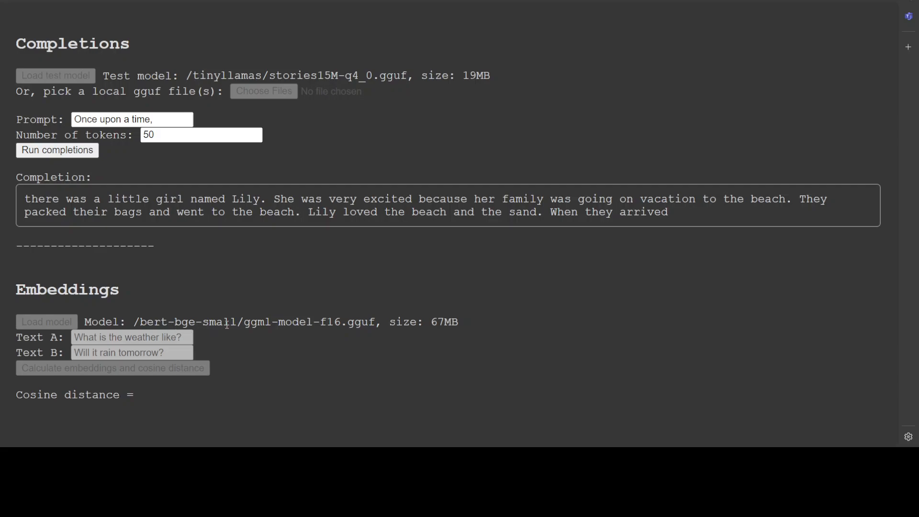
mouse_move(289, 323)
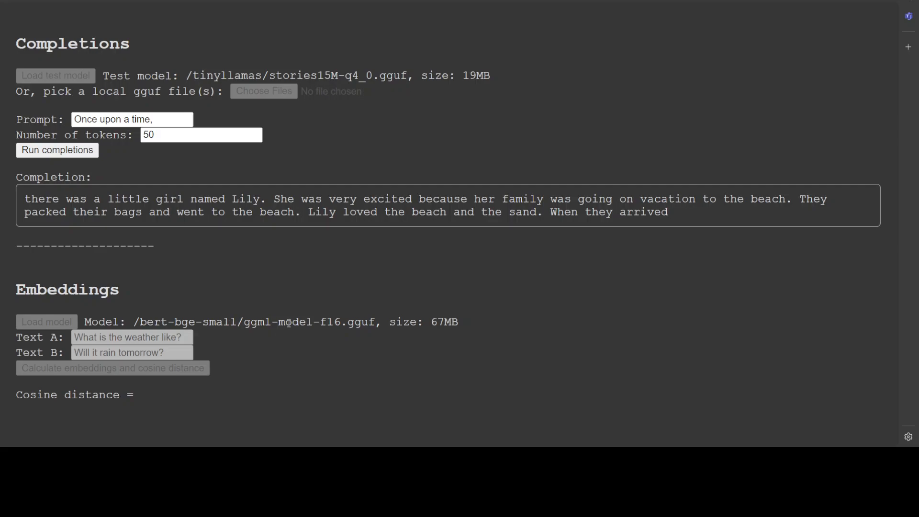
mouse_move(199, 337)
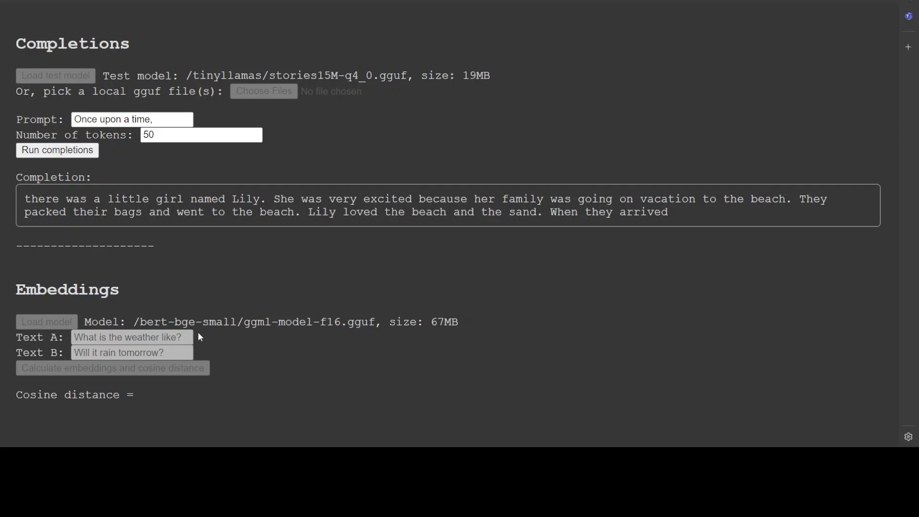
mouse_move(261, 325)
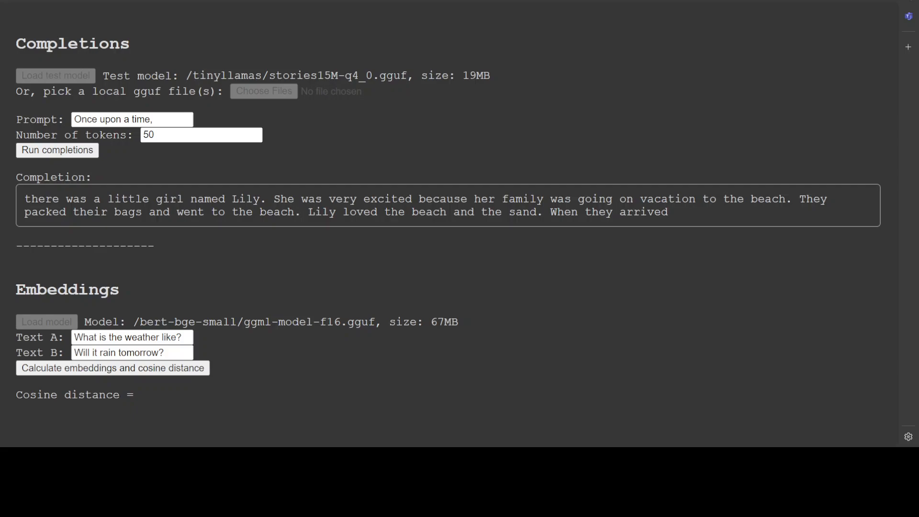
Calculate embeddings and cosine distance for the two weather sentences, getting 0.6764494897869517
click(113, 368)
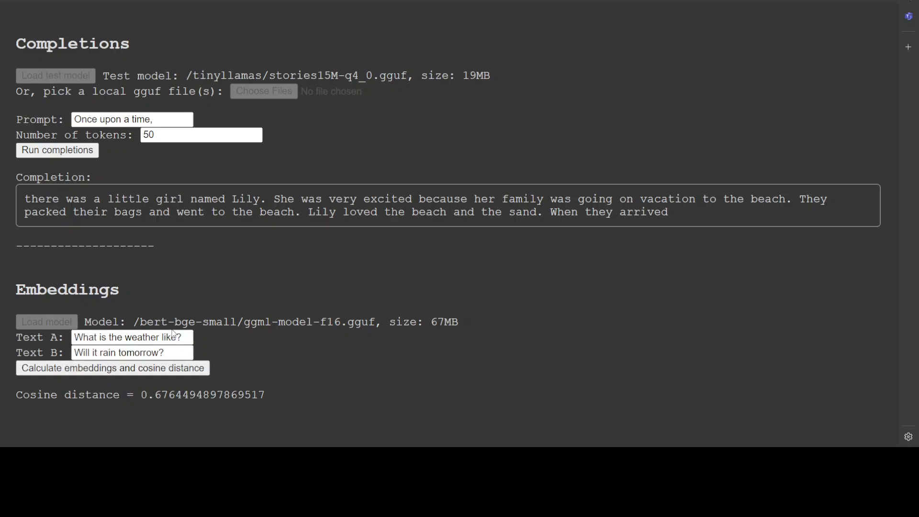
mouse_move(12, 347)
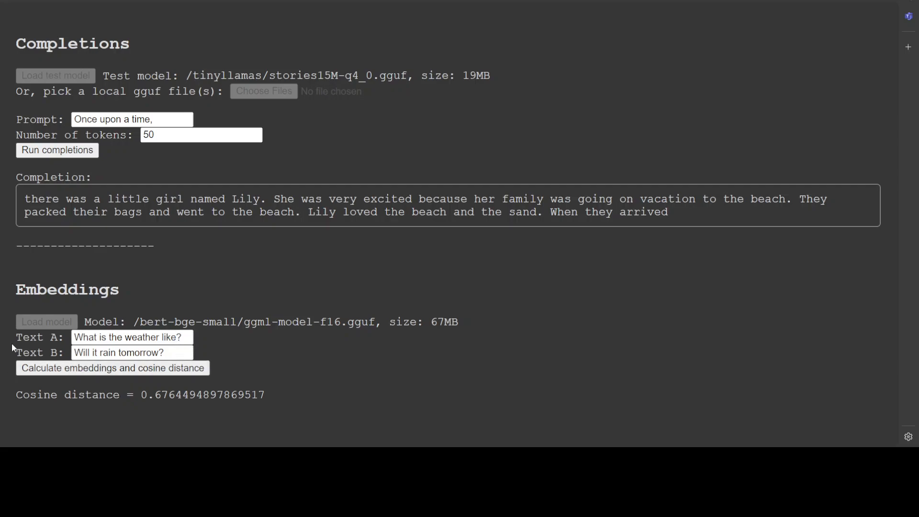
triple_click(131, 337)
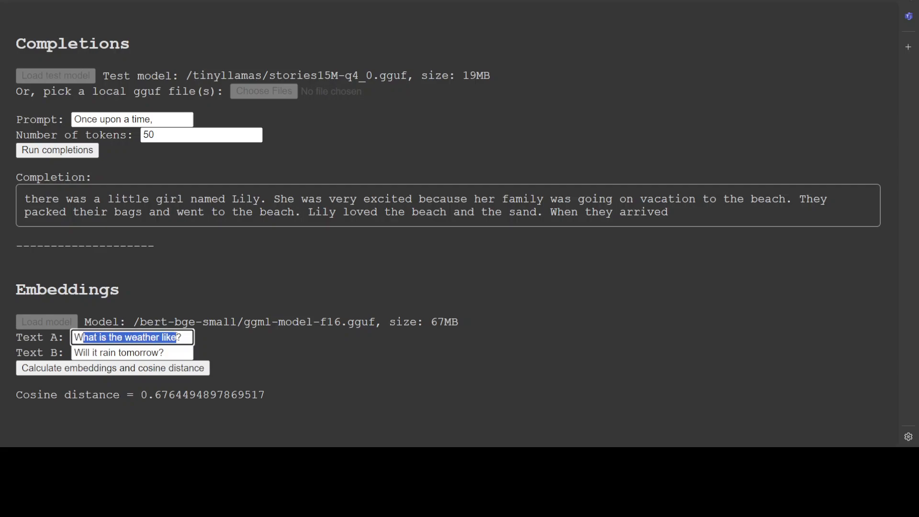